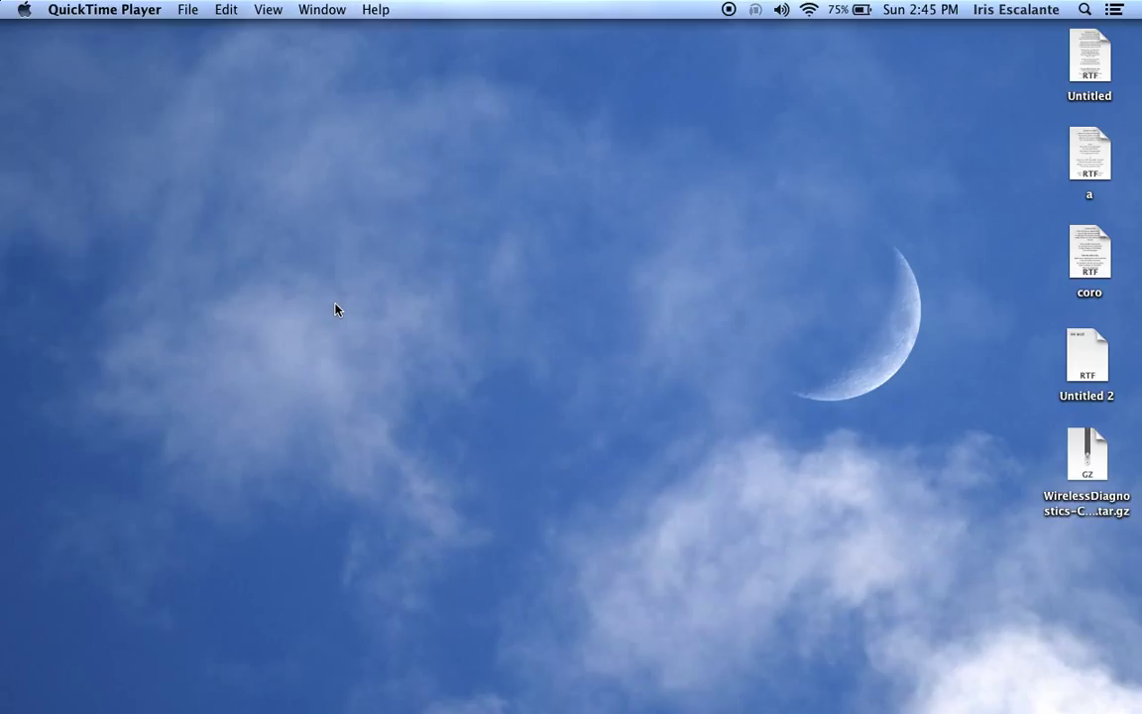
mouse_move(598, 618)
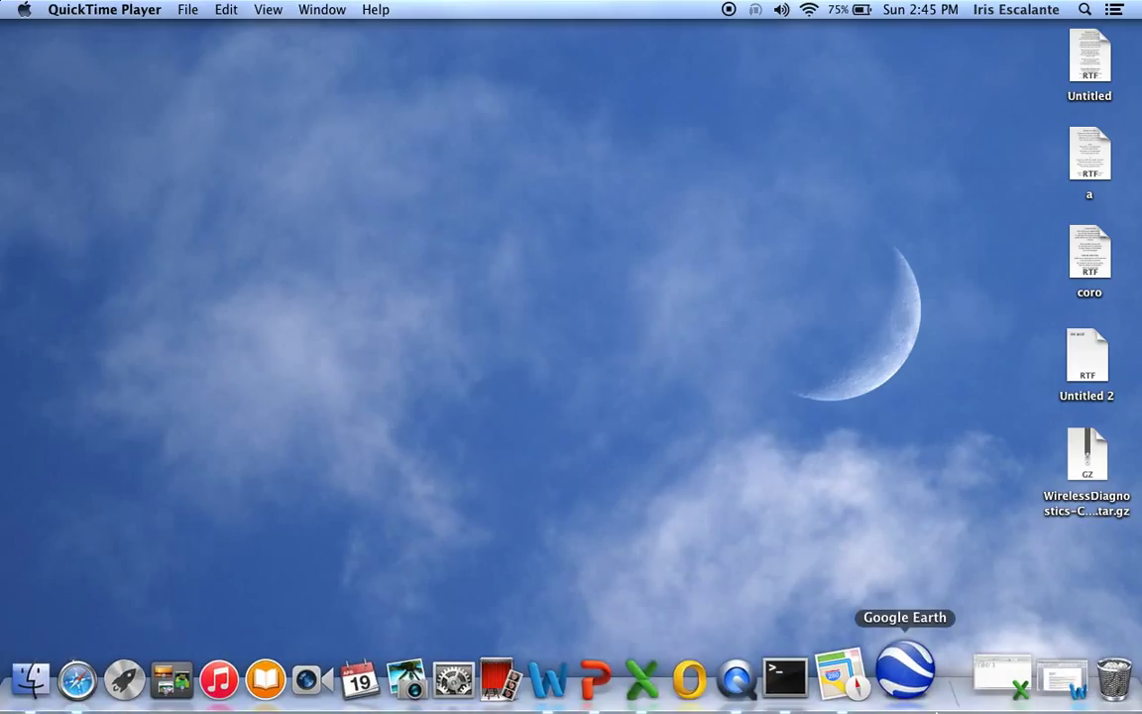
mouse_move(953, 704)
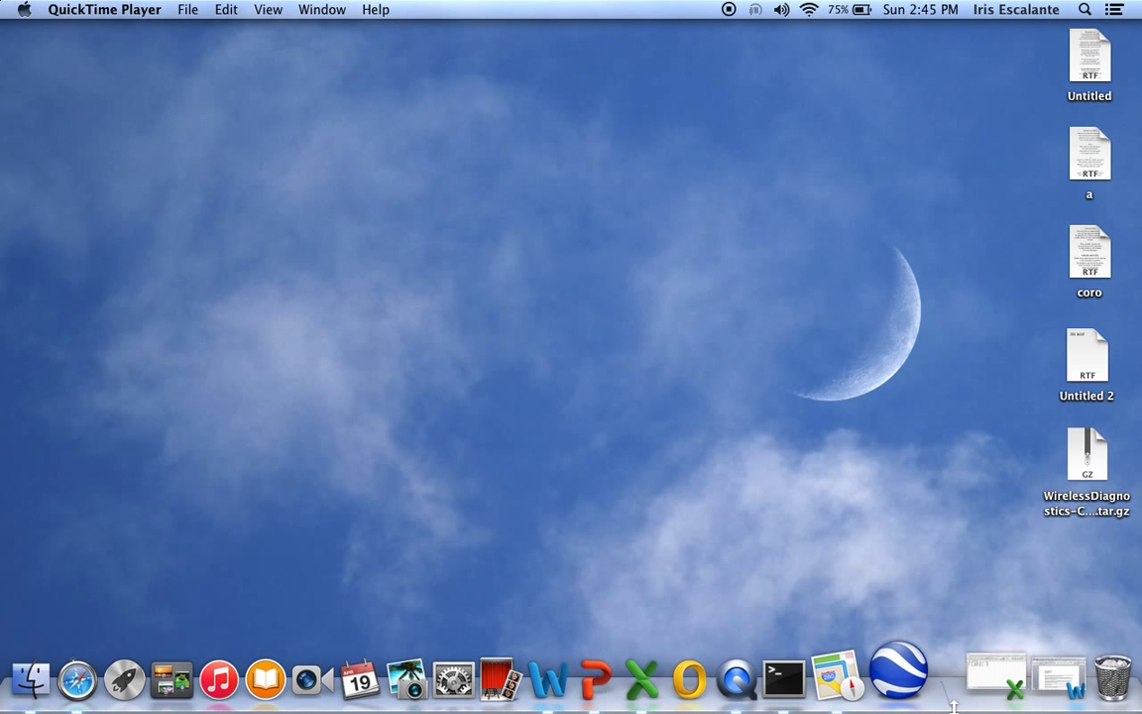
mouse_move(984, 680)
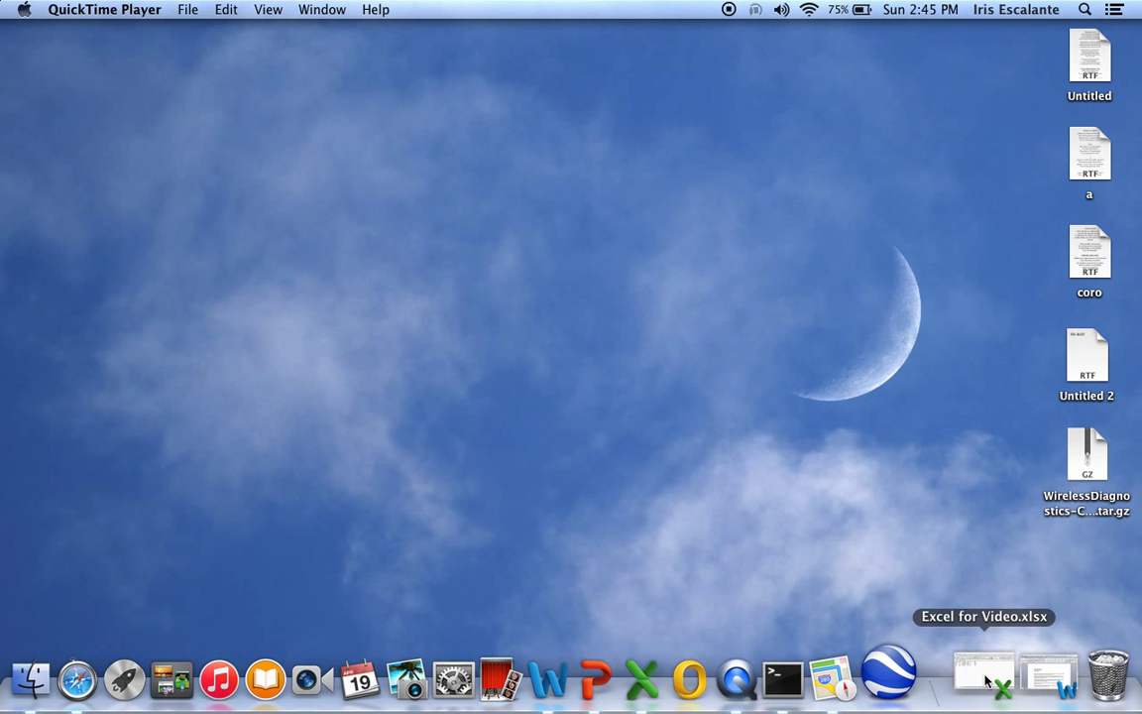
Step: Restore the Excel for Video.xlsx workbook from the Dock to review its six-recipient address table
left_click(983, 679)
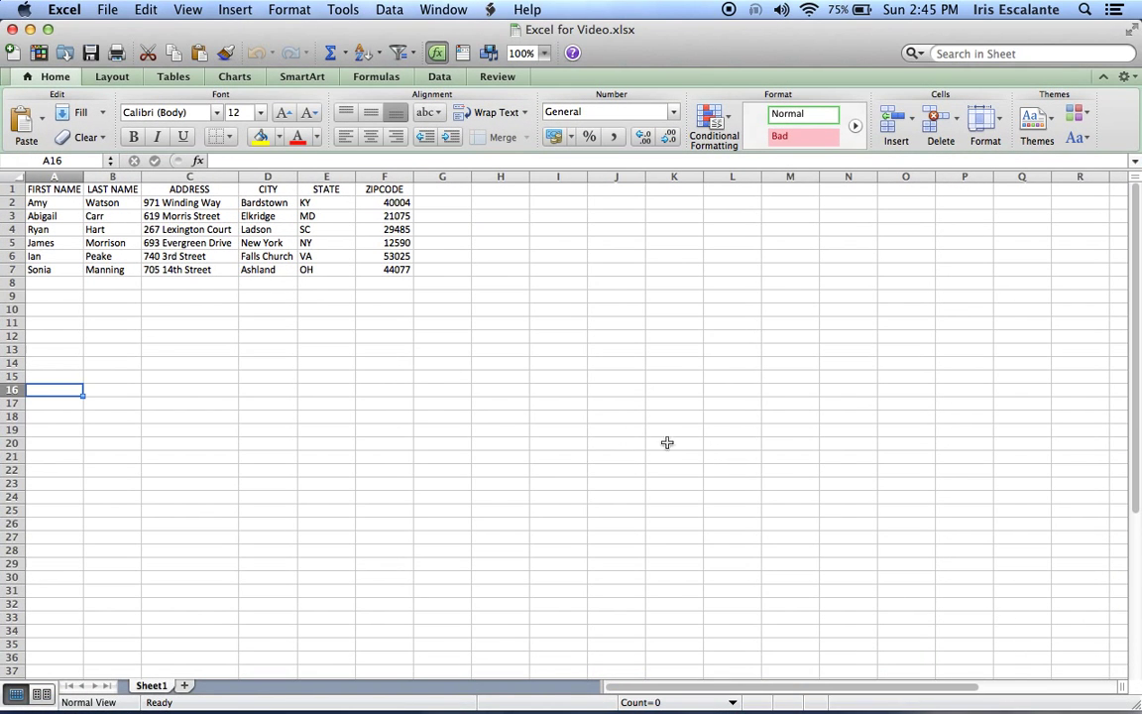
mouse_move(255, 229)
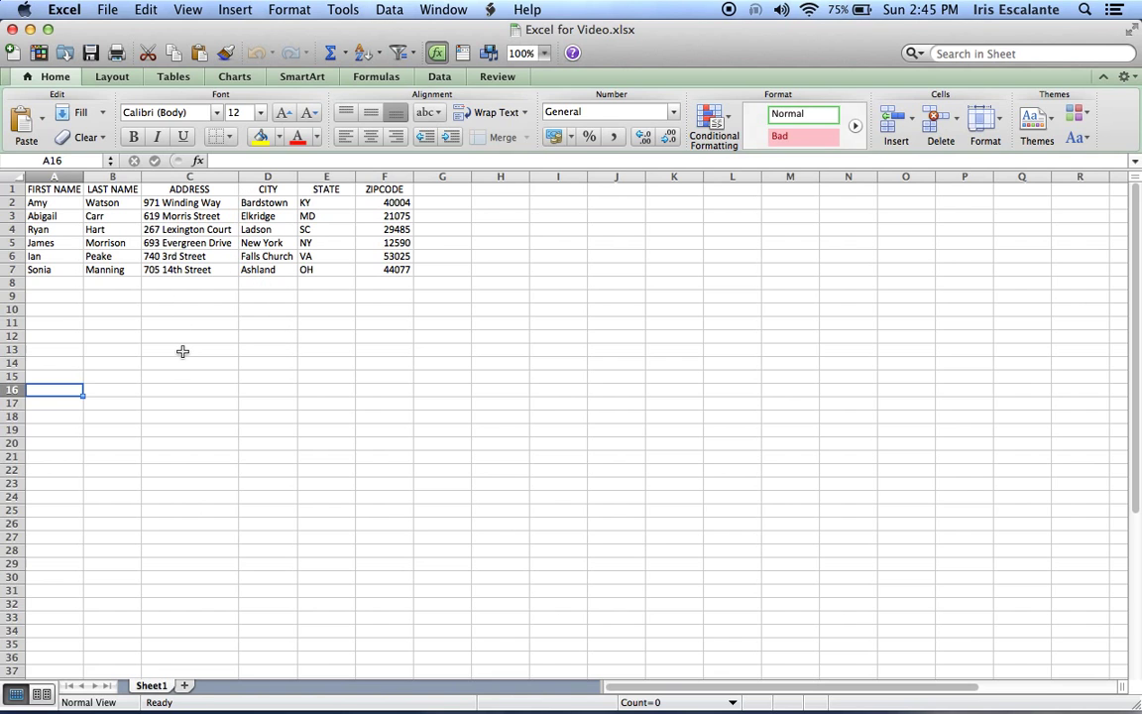
mouse_move(91, 230)
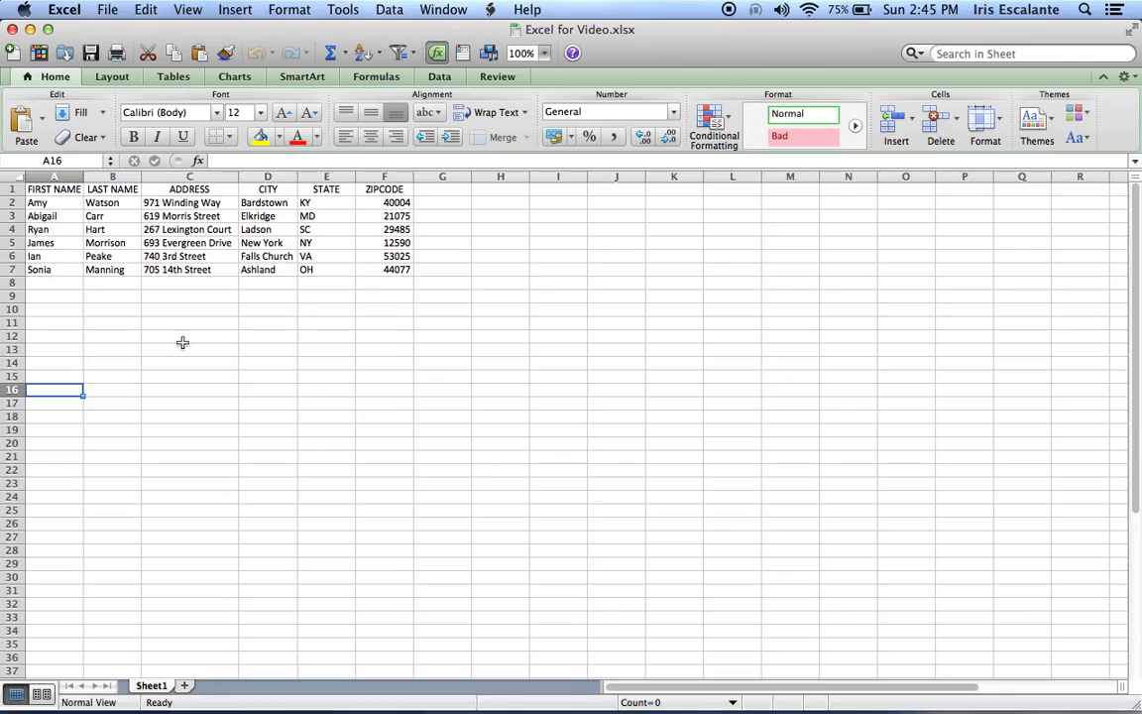
mouse_move(389, 307)
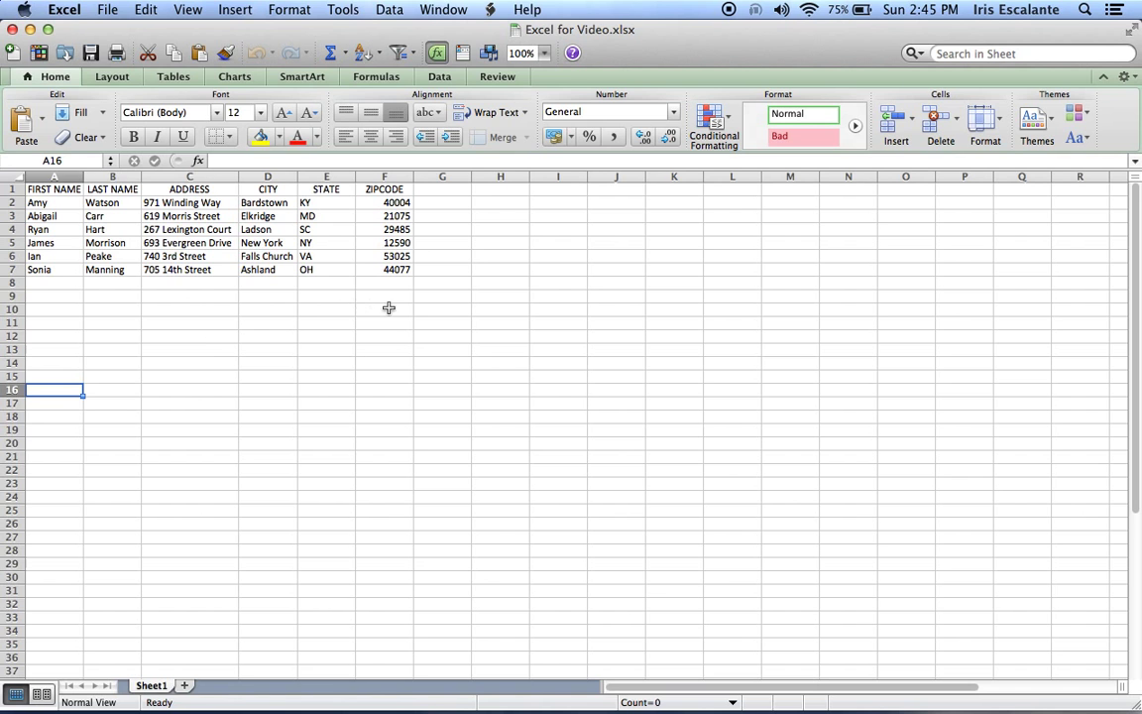
mouse_move(657, 290)
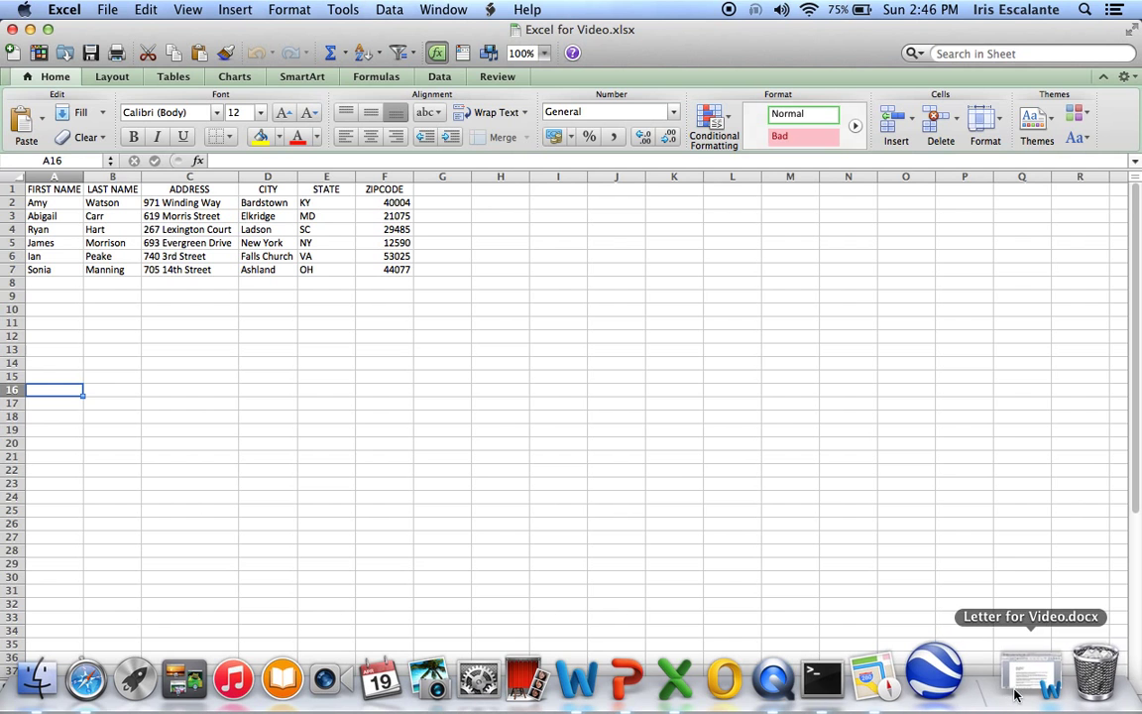
Step: Switch to Letter for Video.docx and add blank lines below the date
left_click(1031, 674)
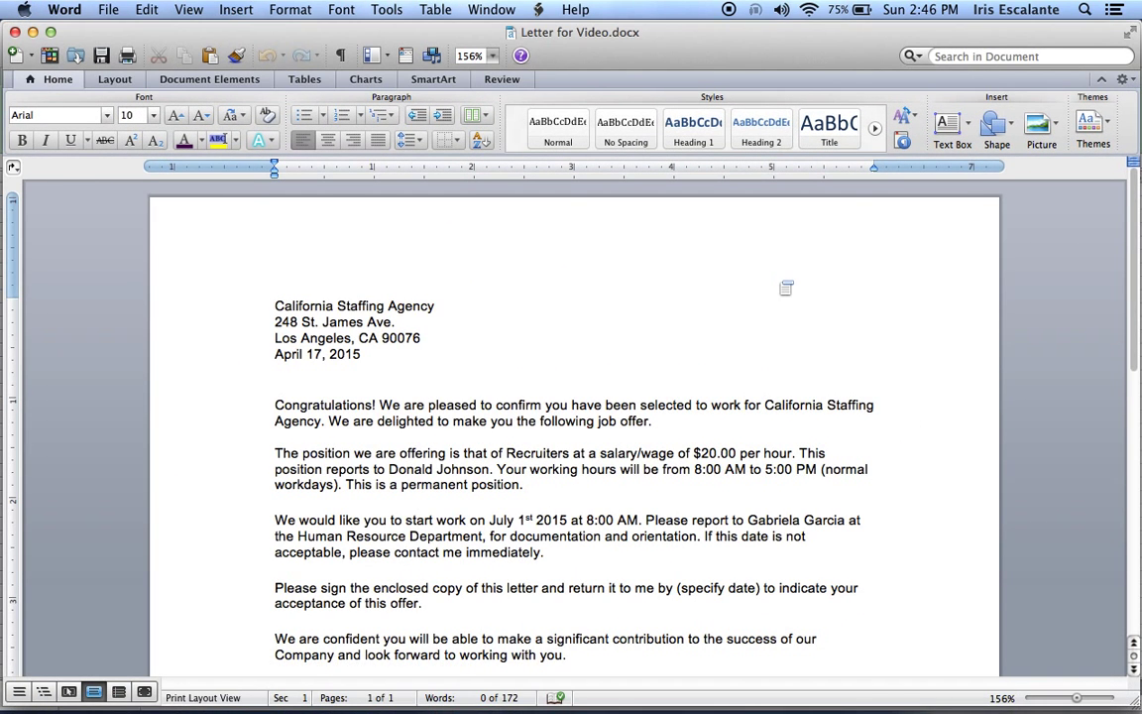
left_click(277, 305)
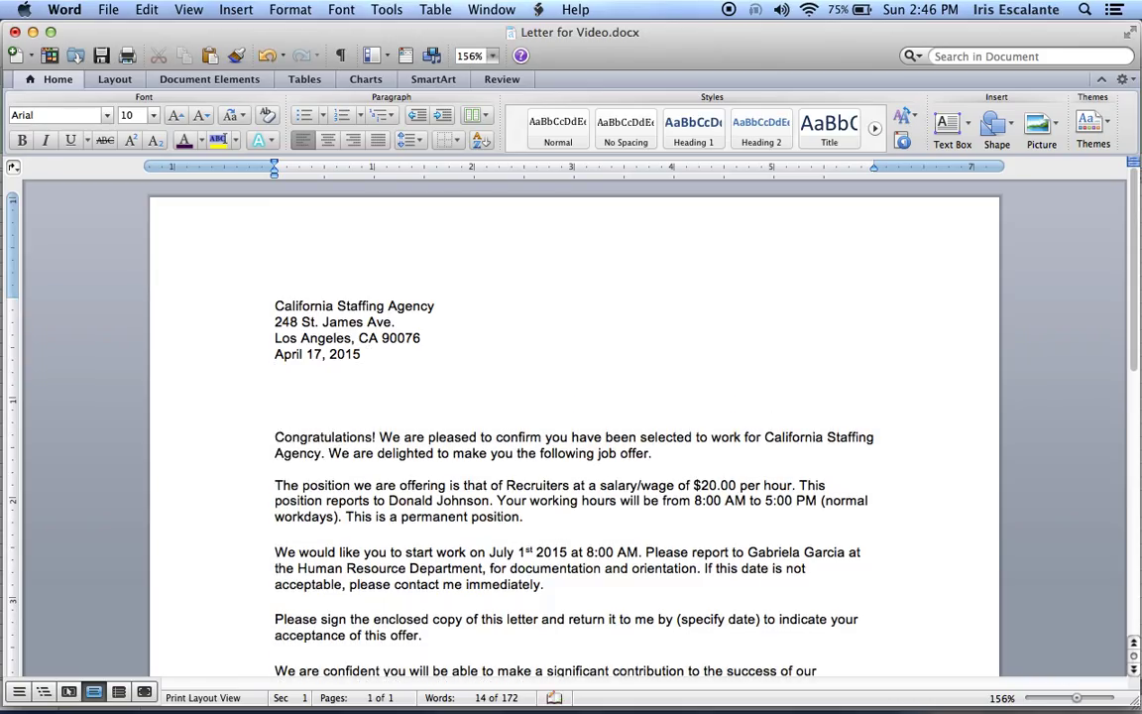
left_click(274, 385)
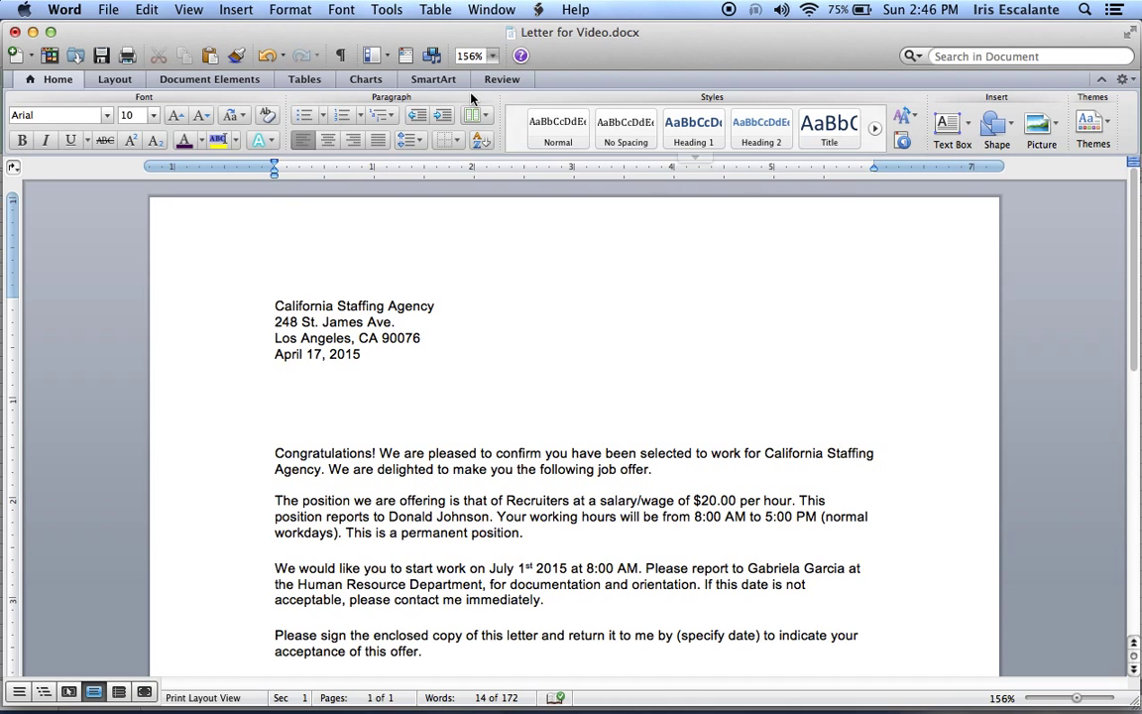
Step: Open the Mail Merge Manager from Tools and create a new Form Letters merge
left_click(387, 9)
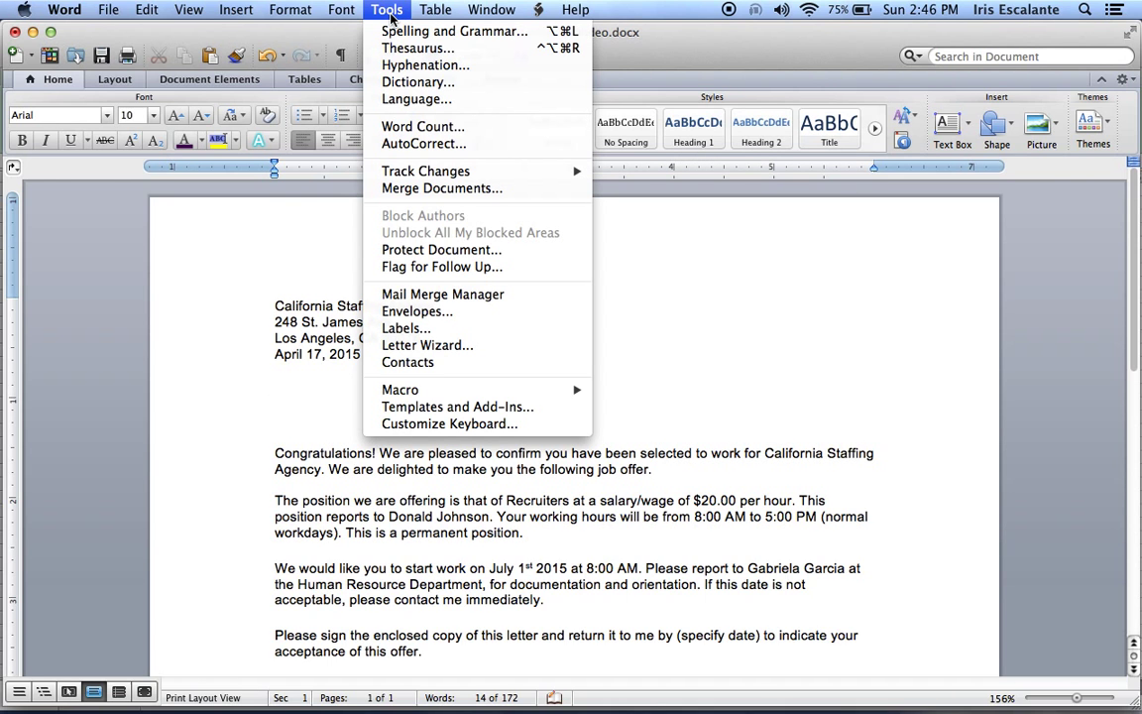
mouse_move(443, 294)
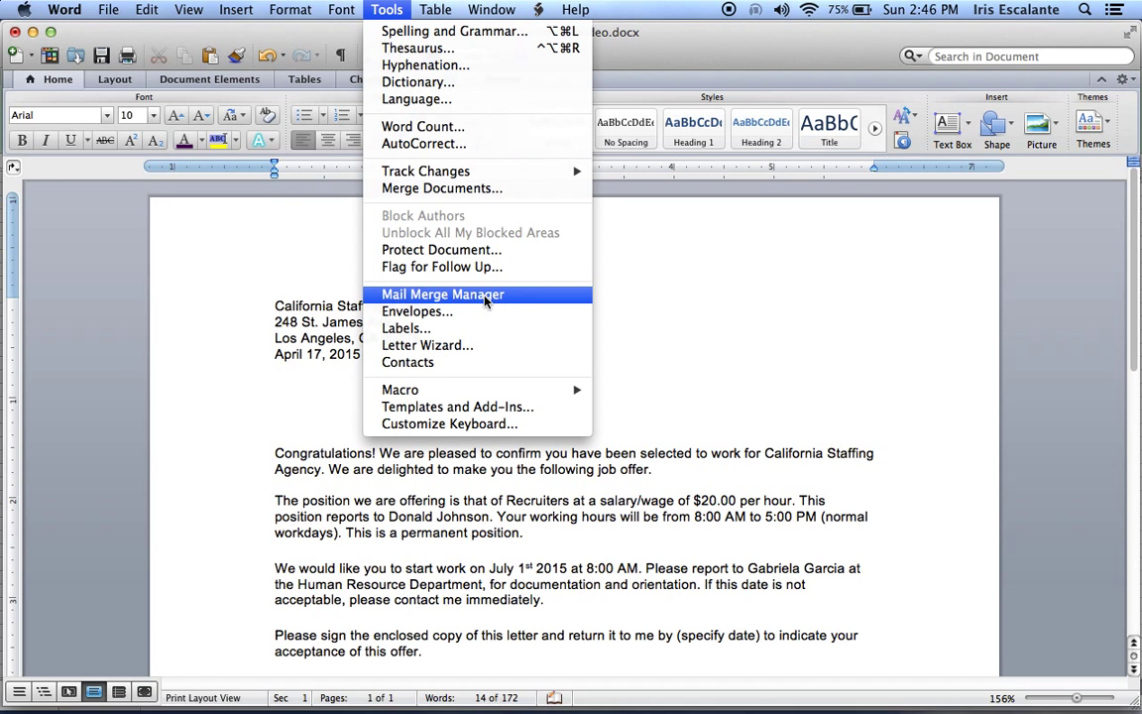
left_click(443, 294)
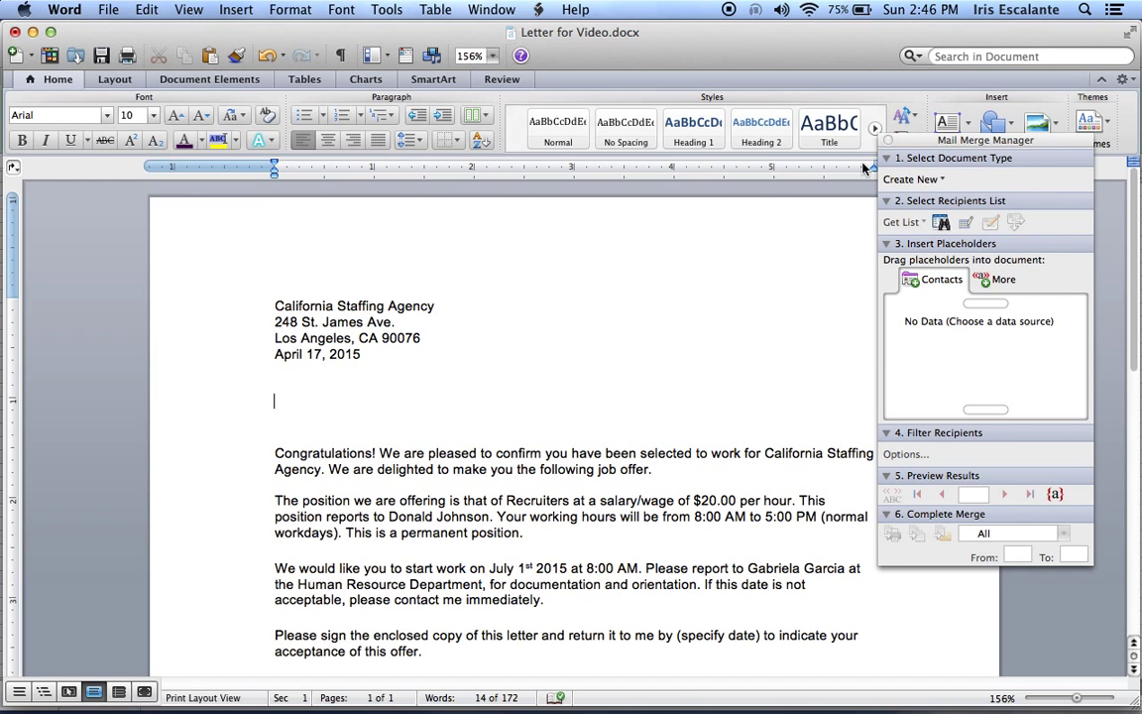
mouse_move(932, 390)
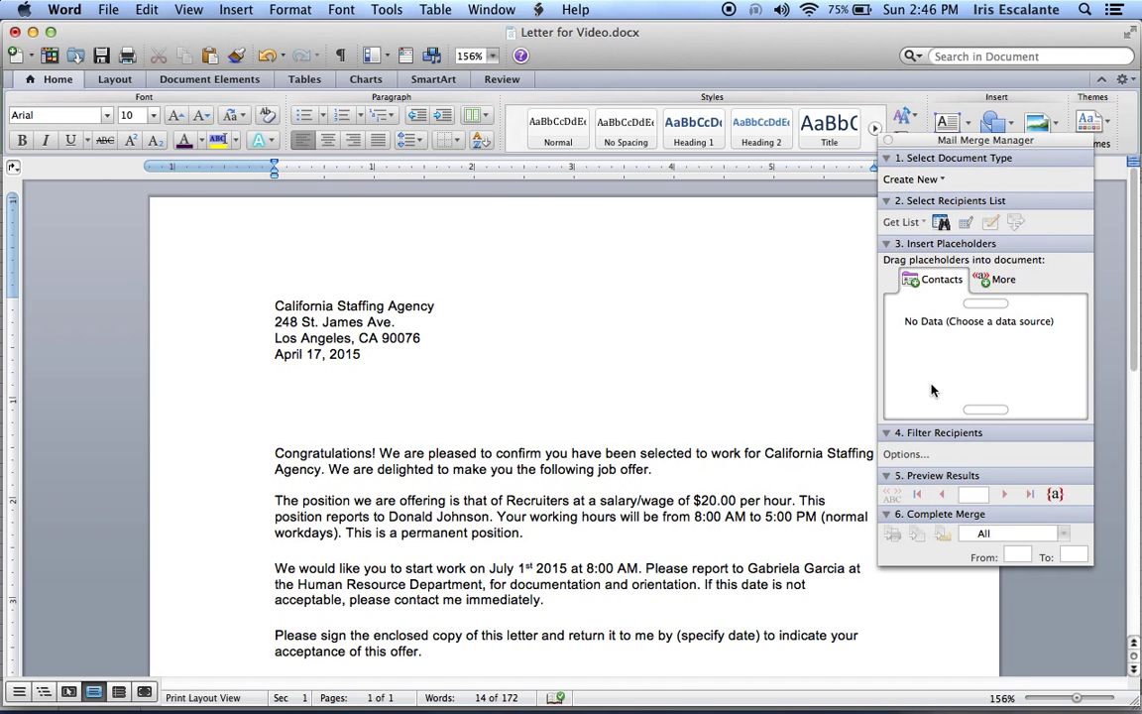
mouse_move(1014, 181)
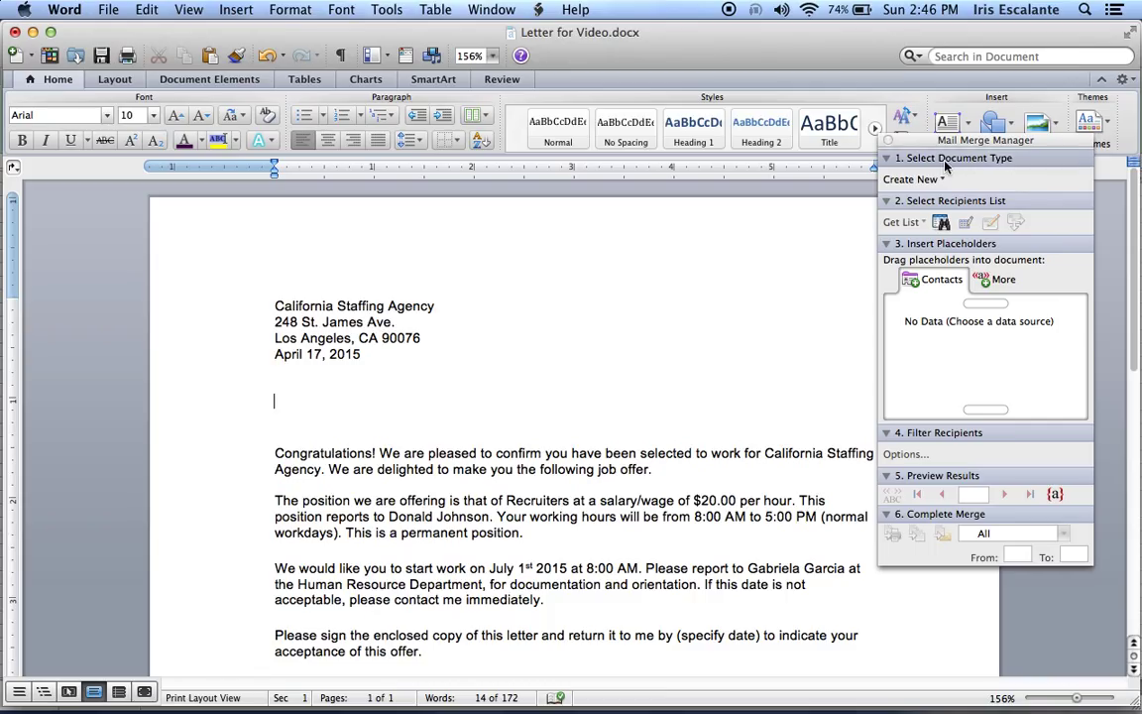
left_click(916, 180)
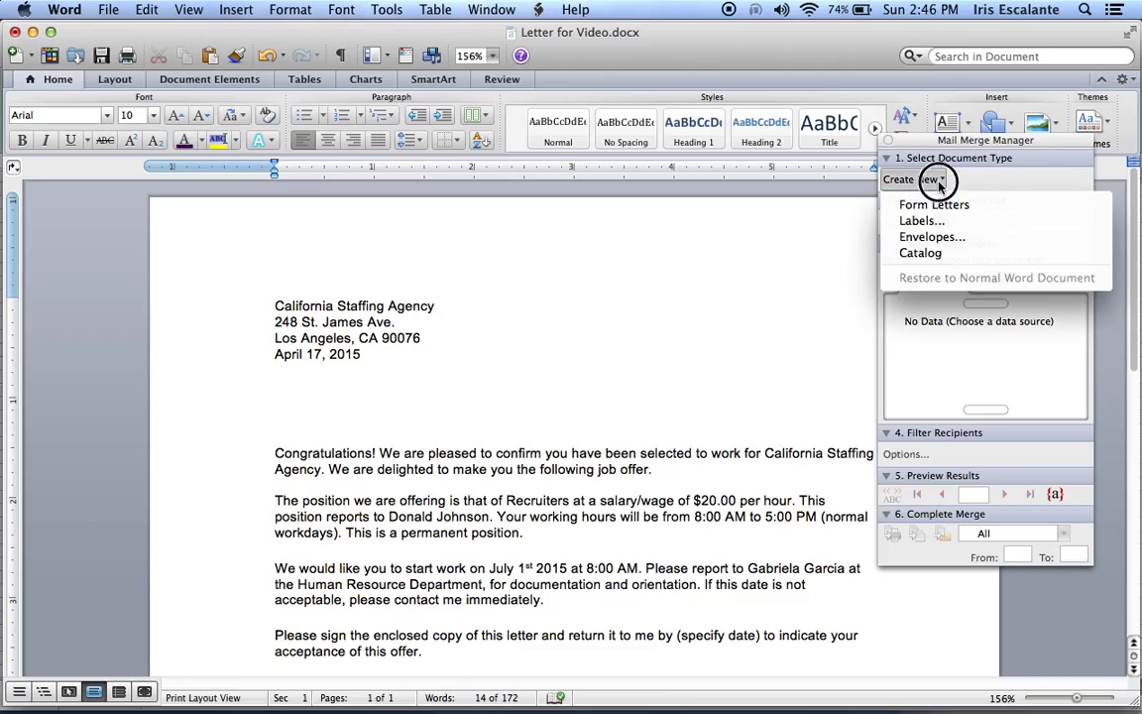
mouse_move(934, 204)
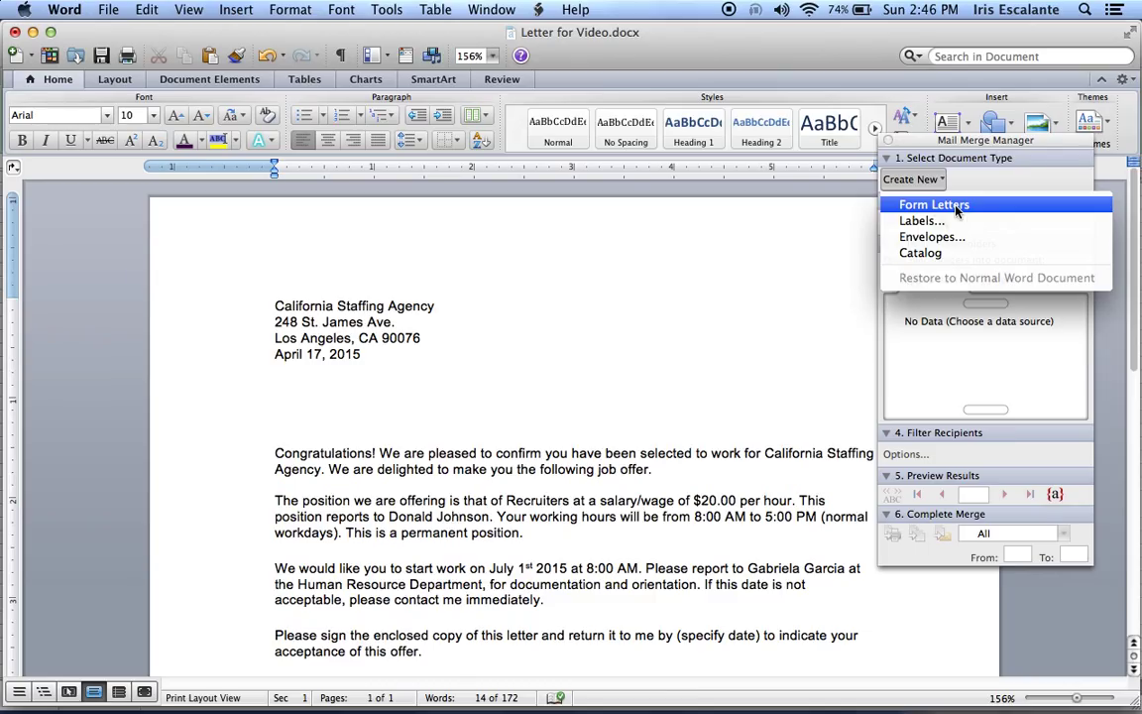
left_click(934, 205)
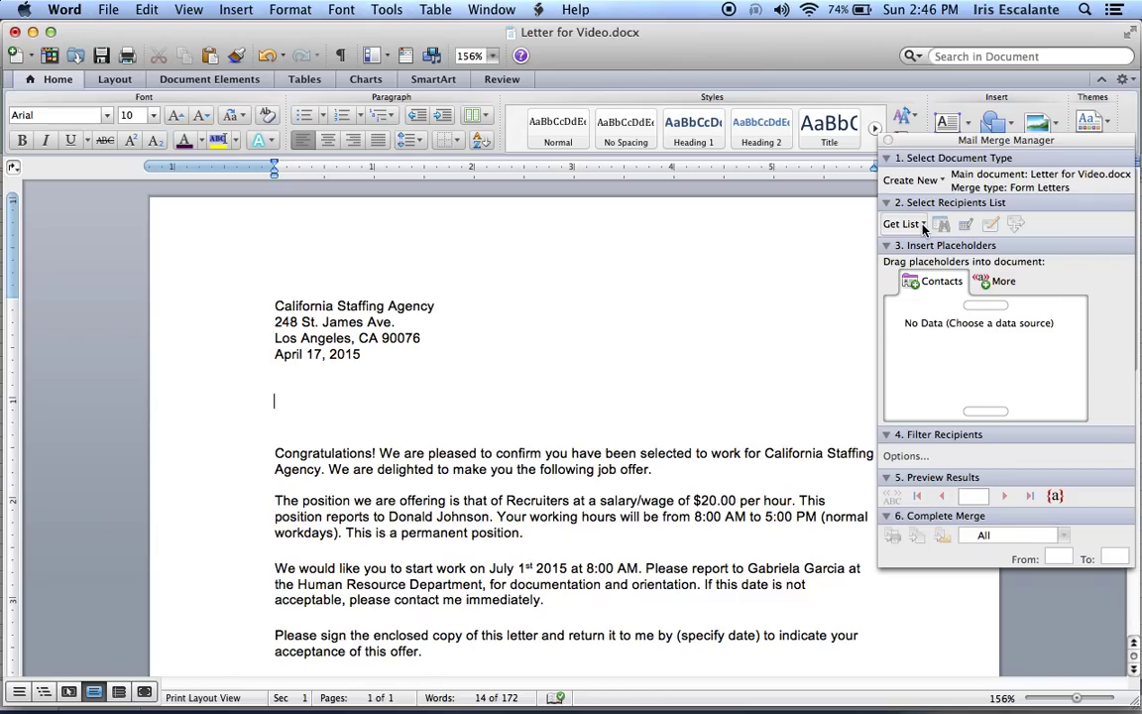
Step: Open Excel for Video as the data source, using the entire Sheet1 worksheet
left_click(901, 223)
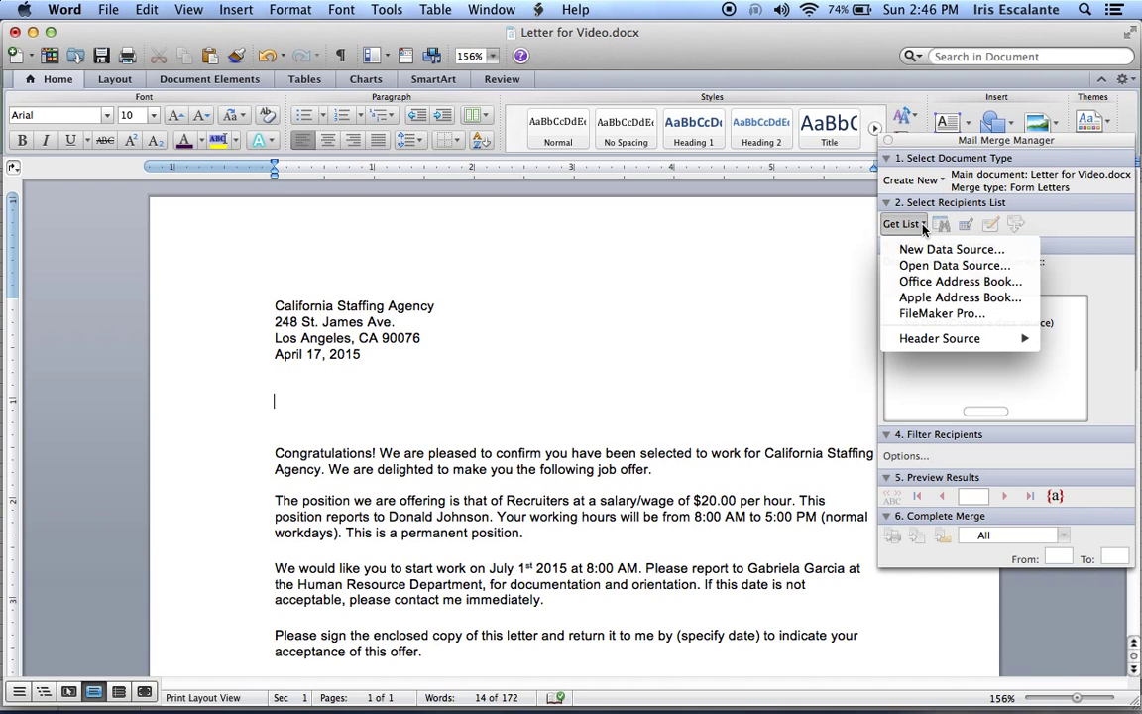
mouse_move(953, 265)
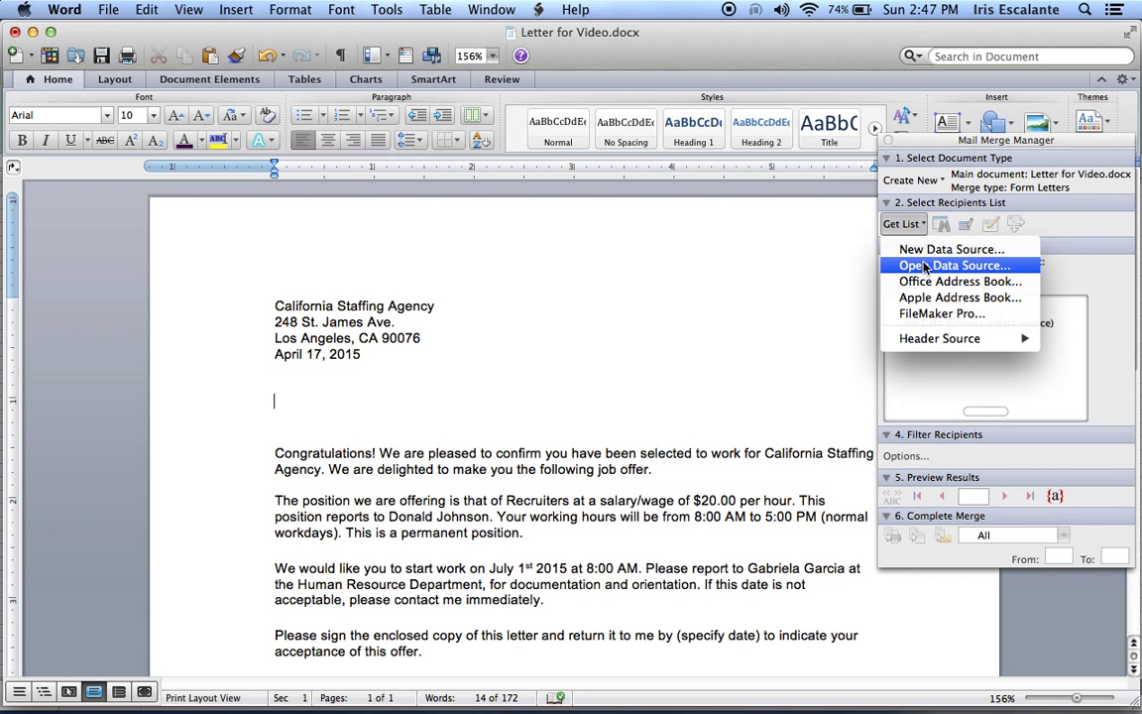
left_click(955, 265)
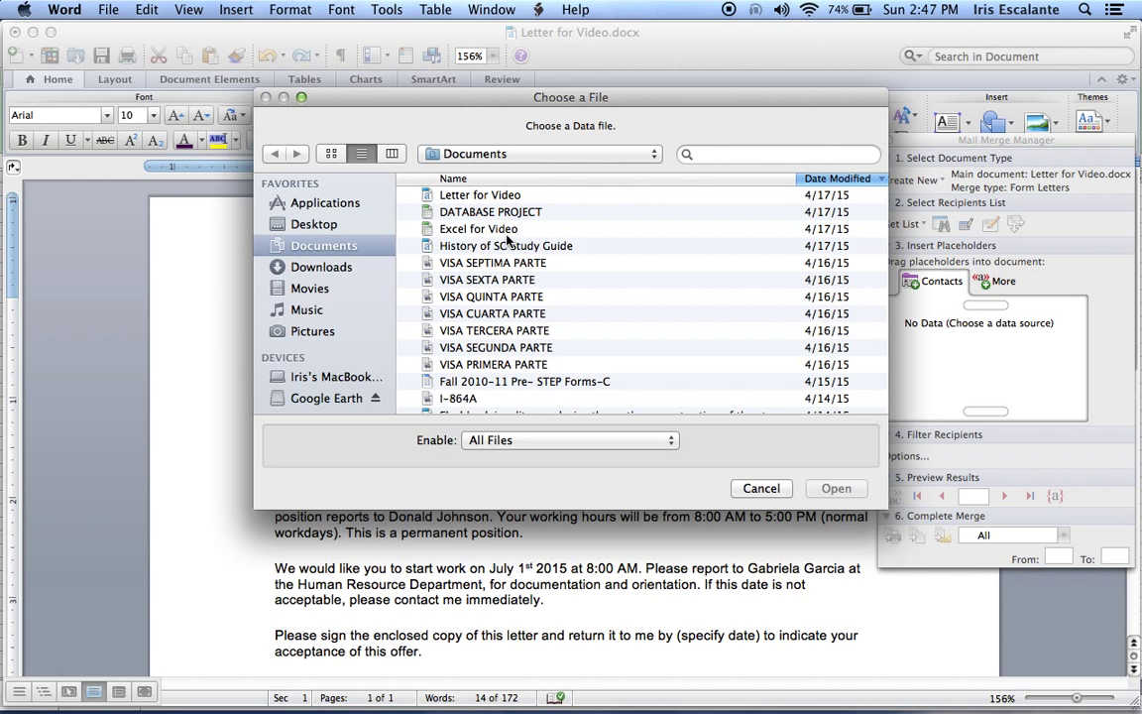
left_click(479, 229)
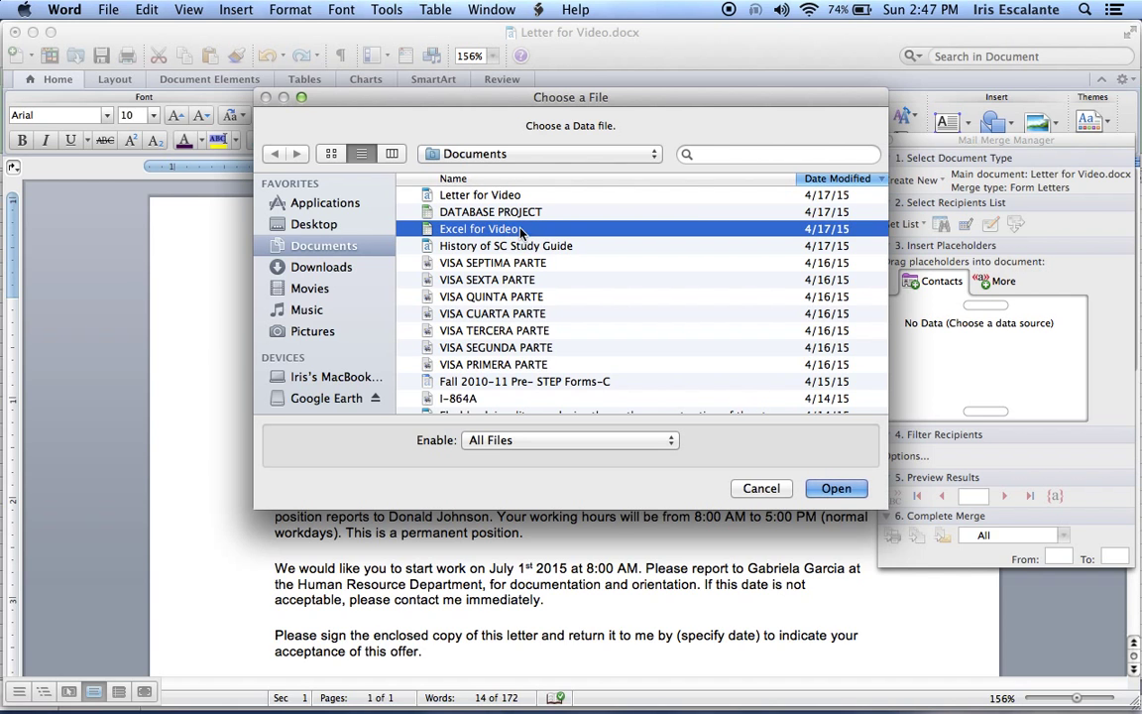
left_click(836, 488)
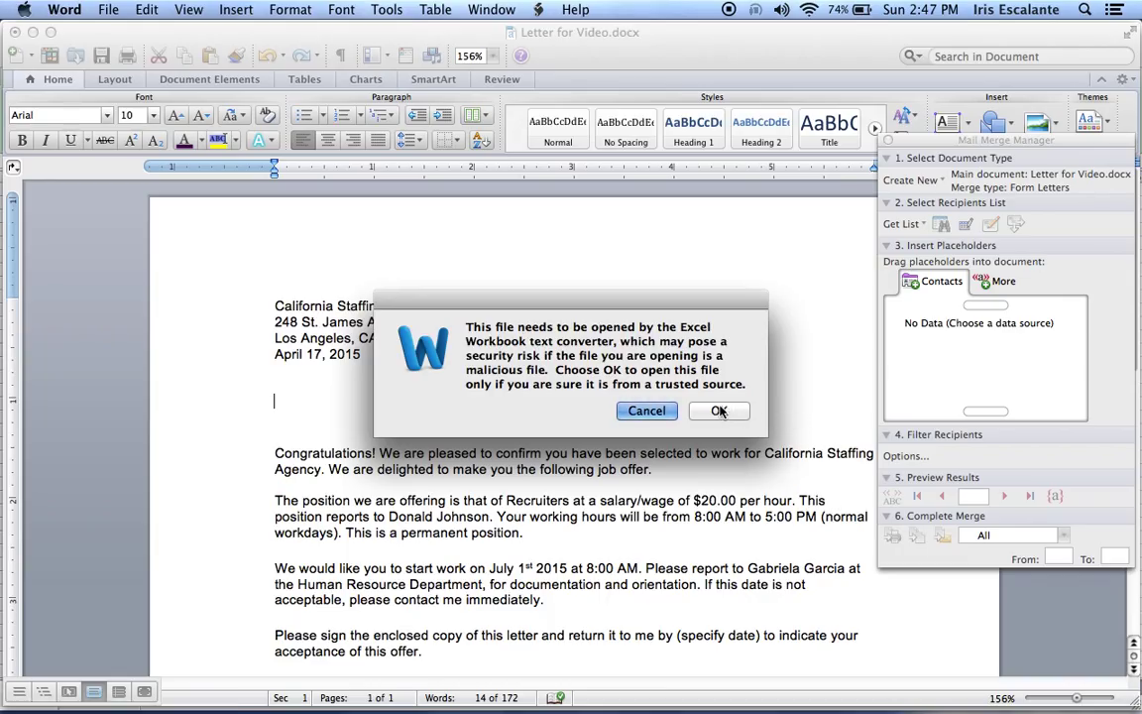
left_click(719, 410)
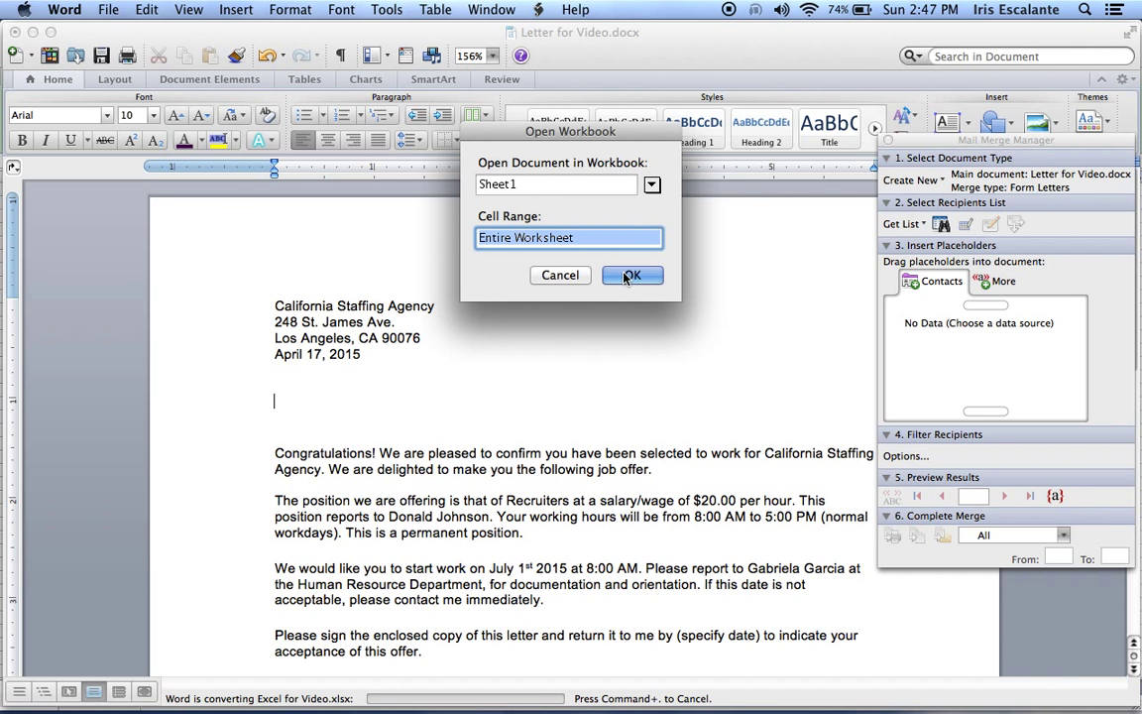
left_click(632, 275)
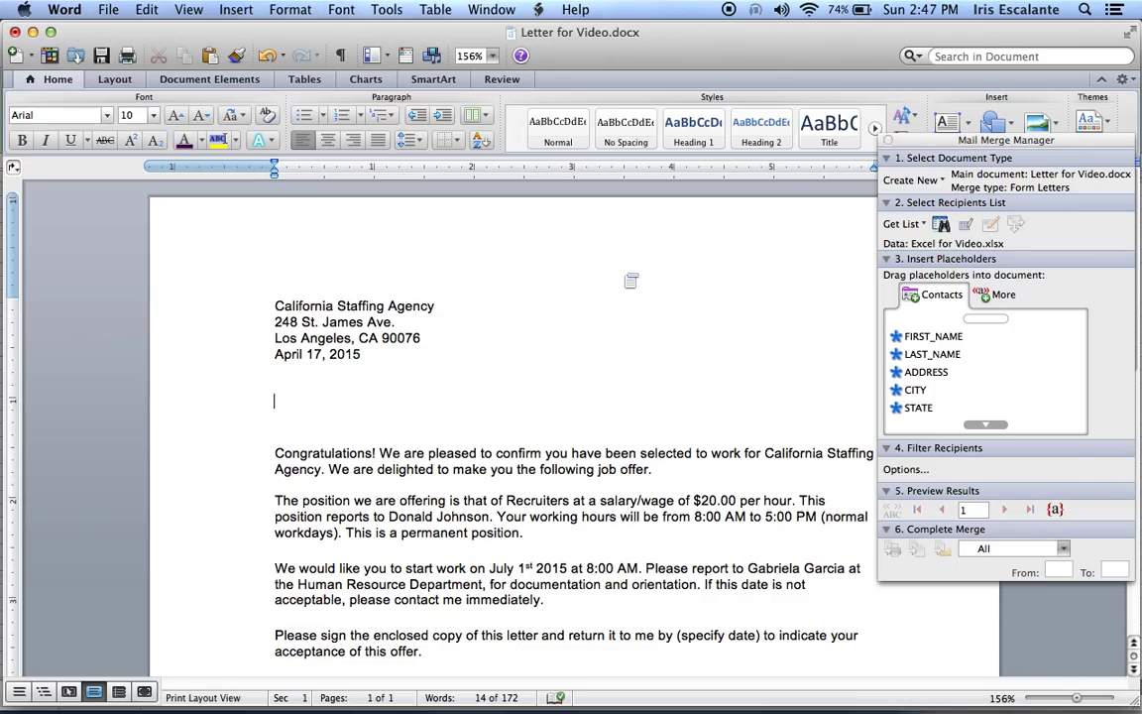
mouse_move(761, 348)
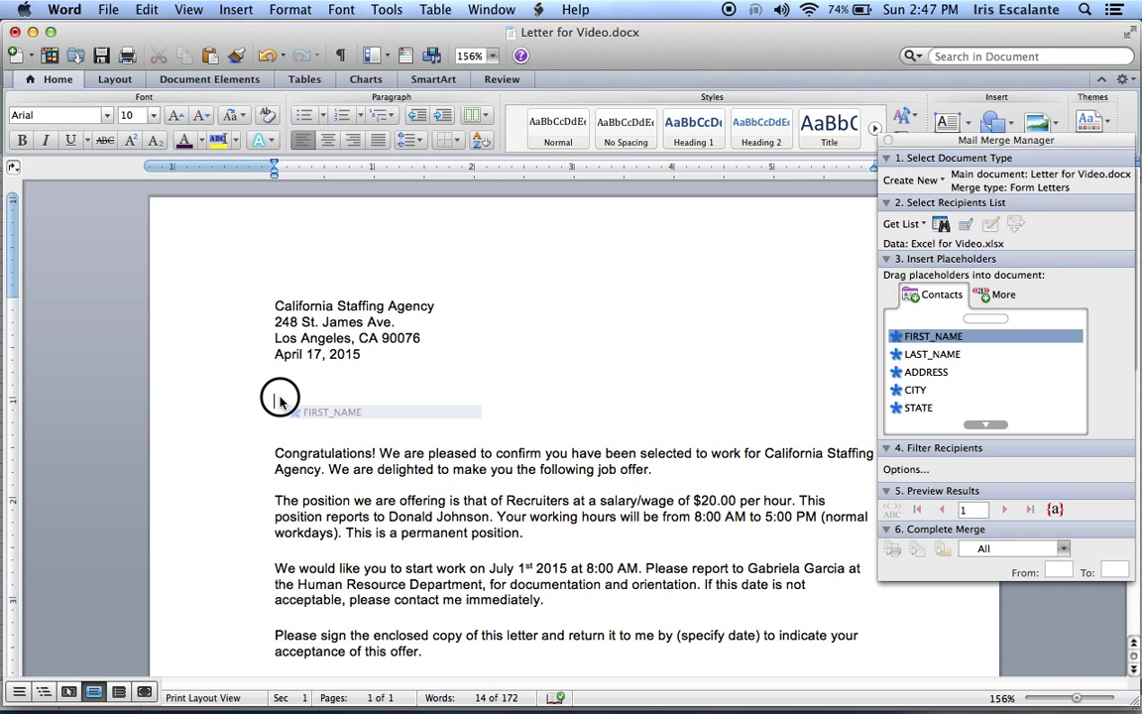
Step: Place FIRST_NAME and LAST_NAME on the name line and ADDRESS on the next line
left_click_drag(932, 335, 327, 401)
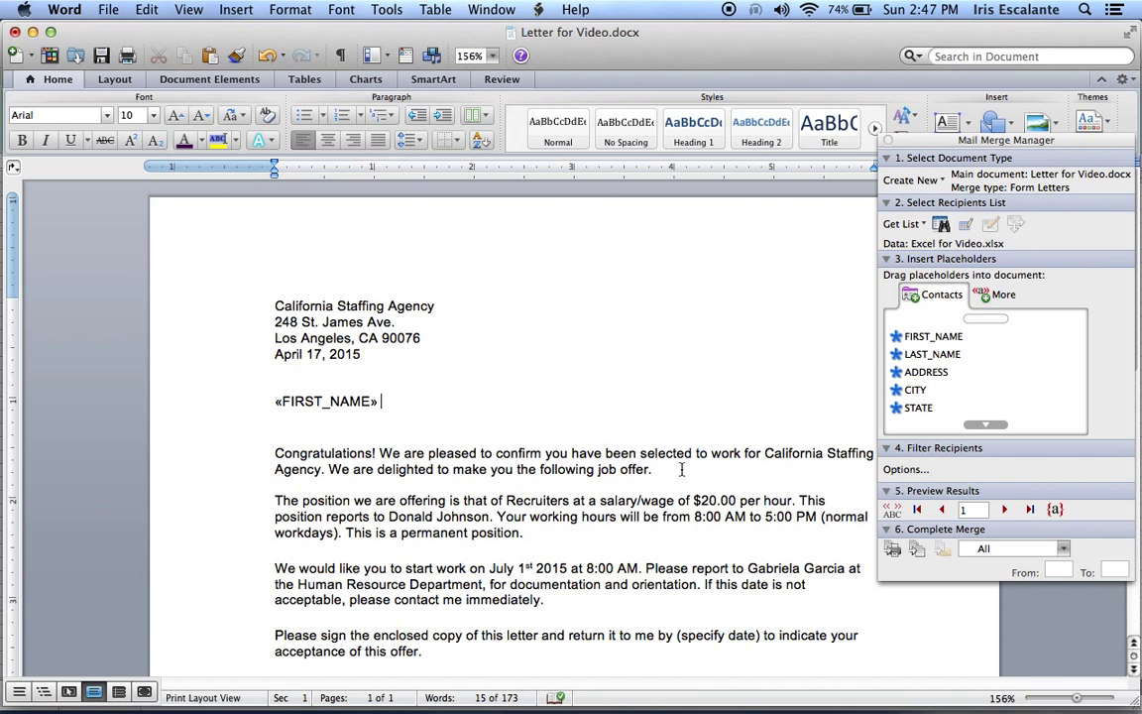
left_click(931, 353)
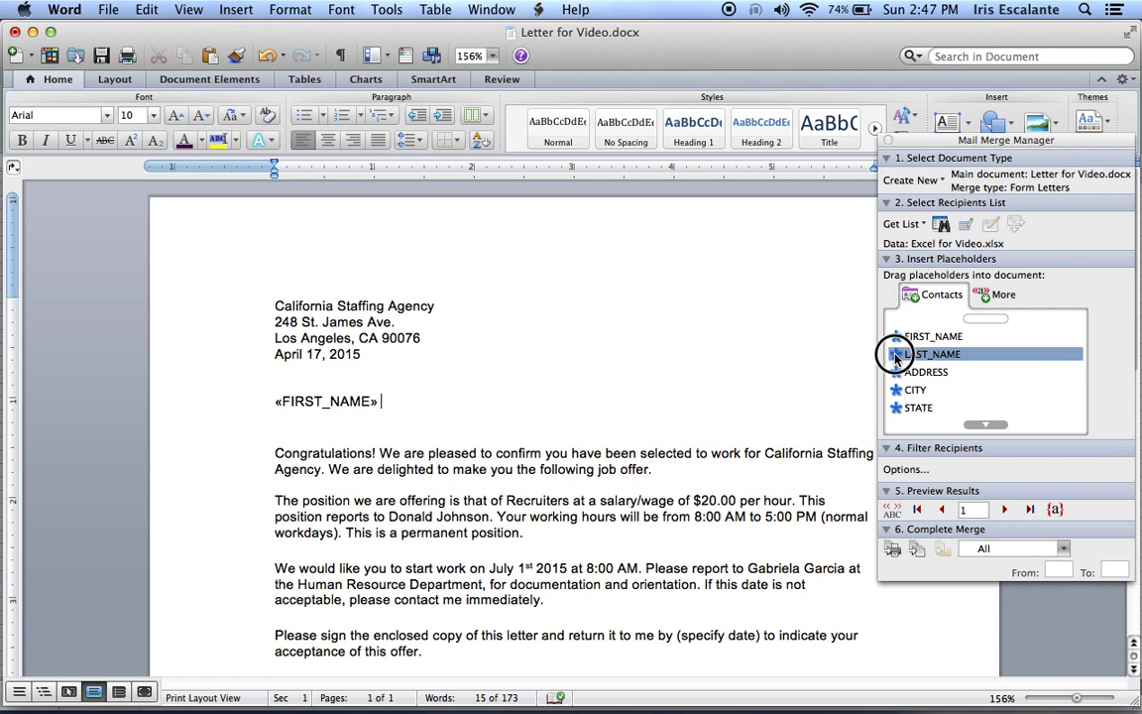
left_click_drag(895, 353, 611, 365)
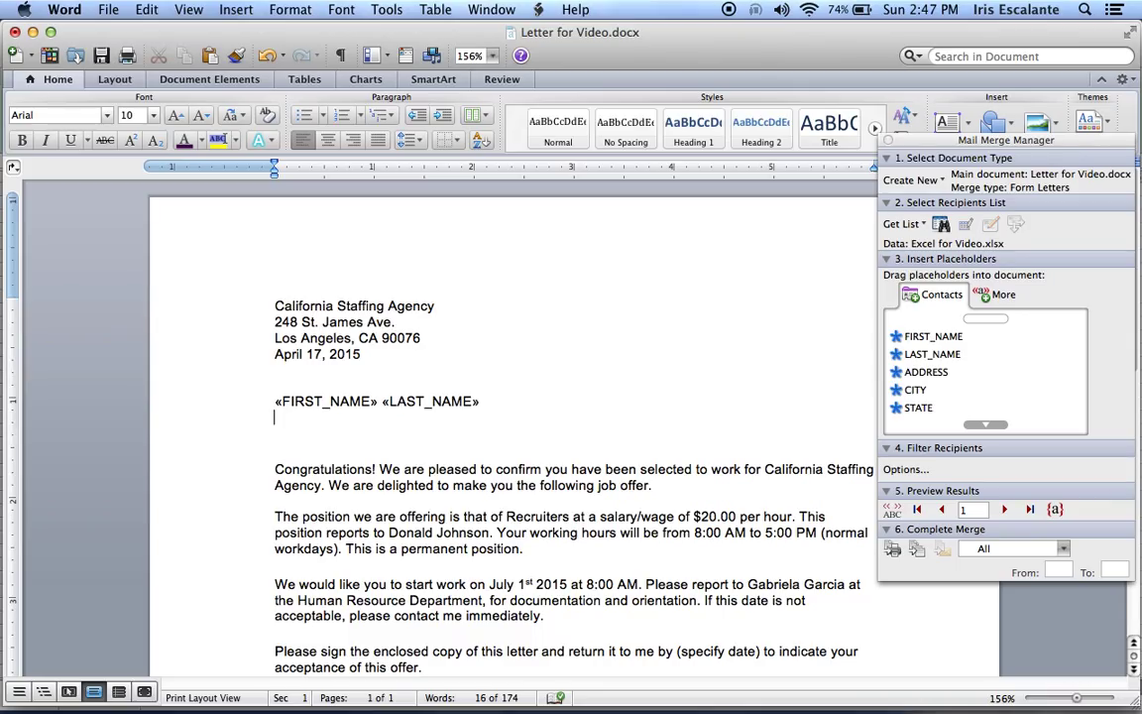
mouse_move(858, 390)
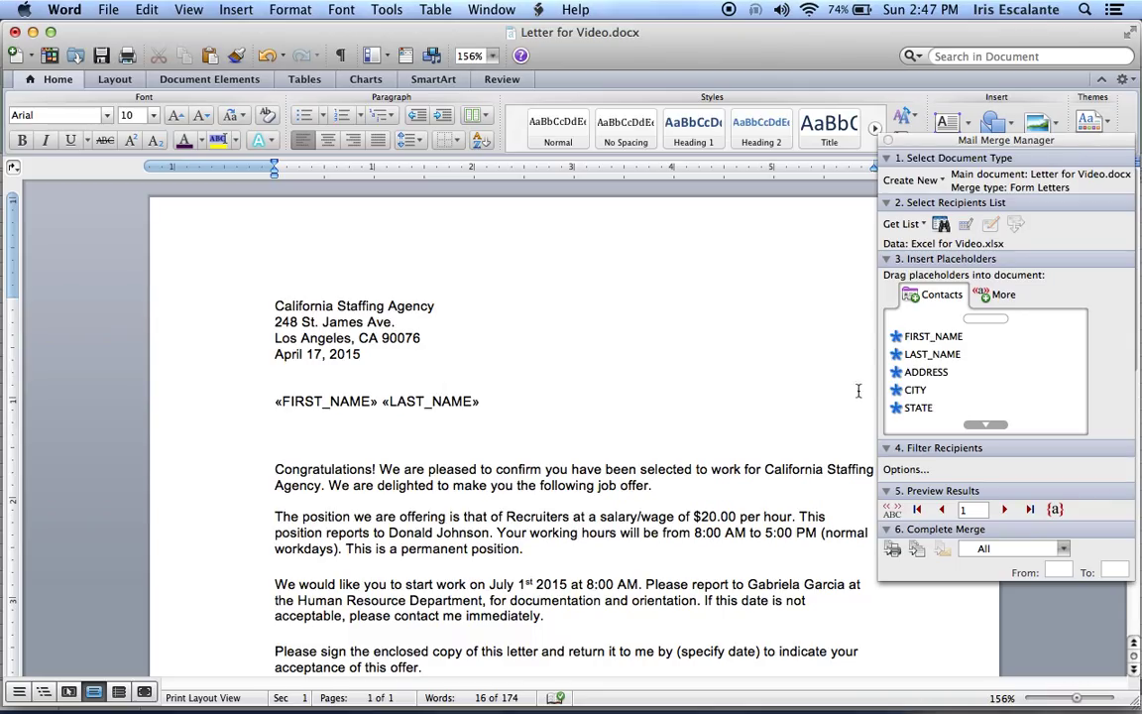
left_click(926, 370)
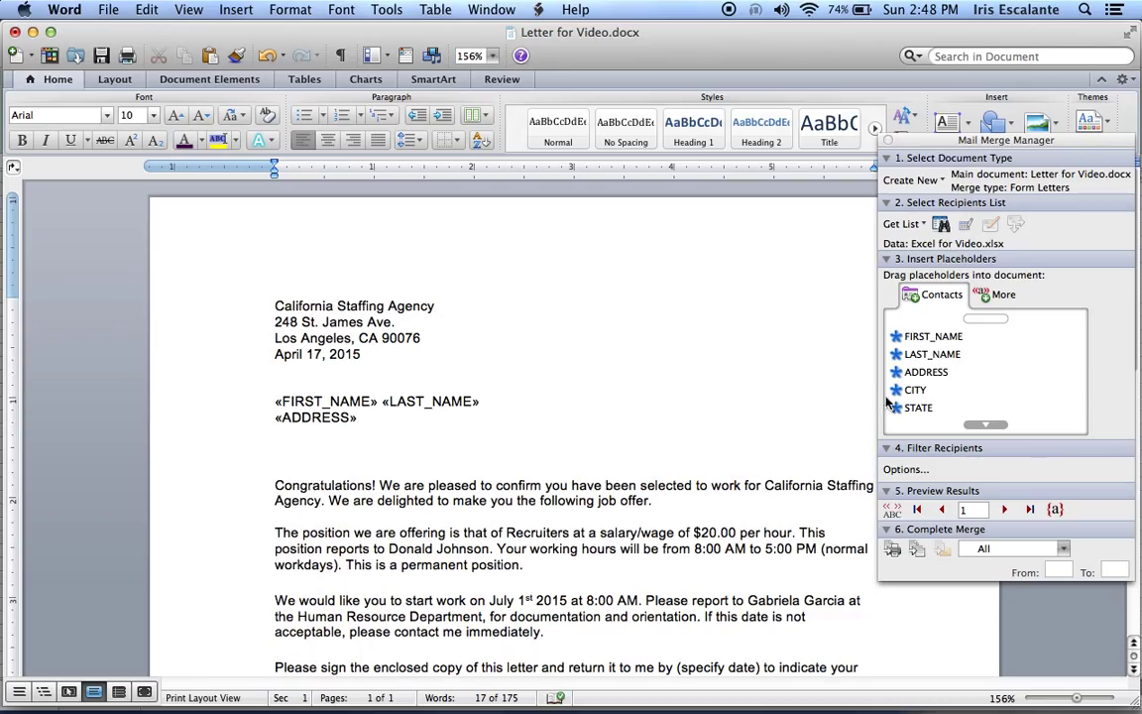
Step: Put CITY, STATE and ZIPCODE fields on the line below ADDRESS
left_click_drag(914, 389, 733, 426)
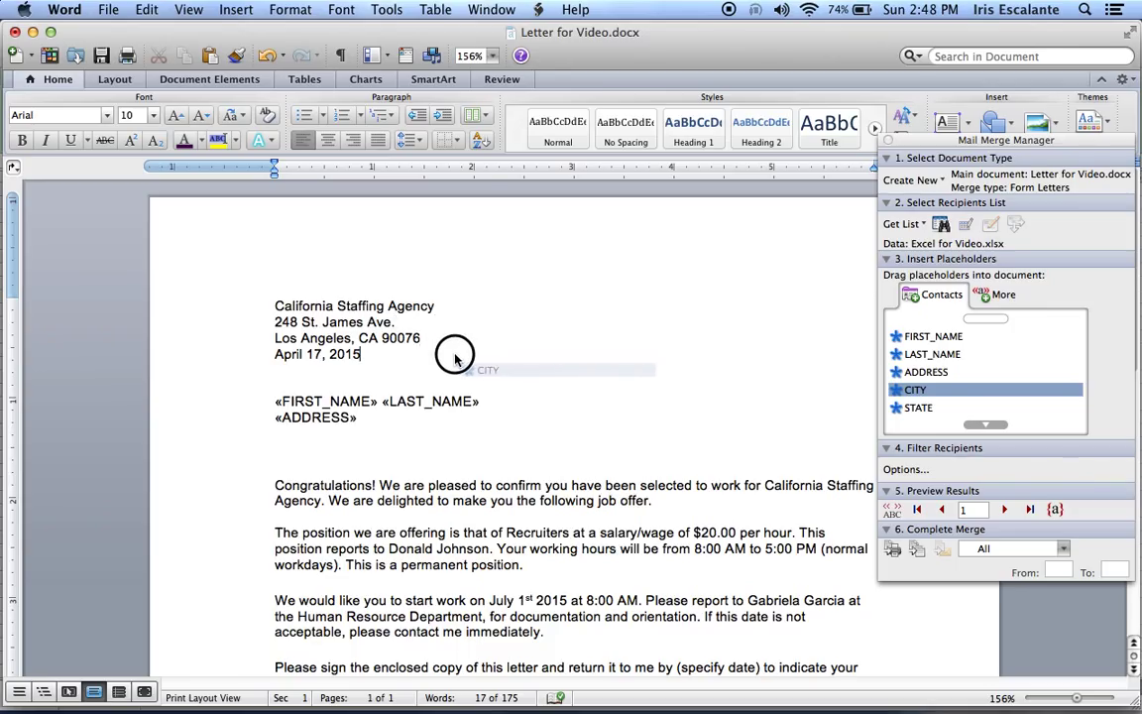
left_click_drag(914, 388, 300, 432)
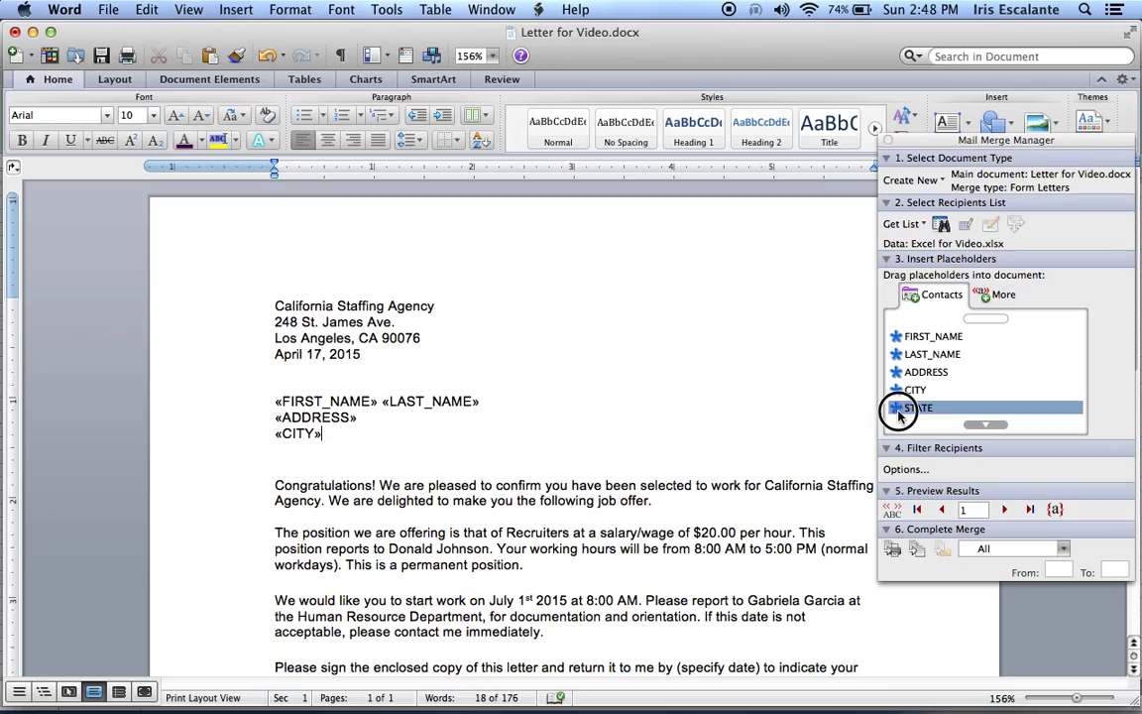
left_click_drag(917, 407, 446, 448)
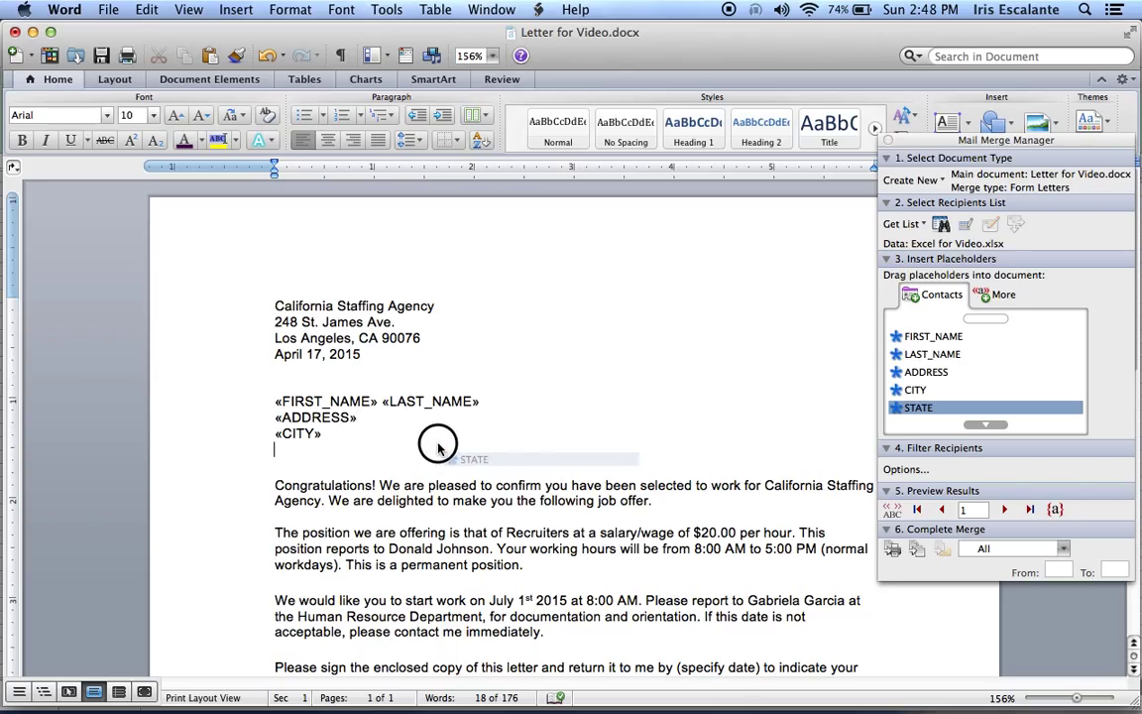
left_click_drag(918, 407, 347, 434)
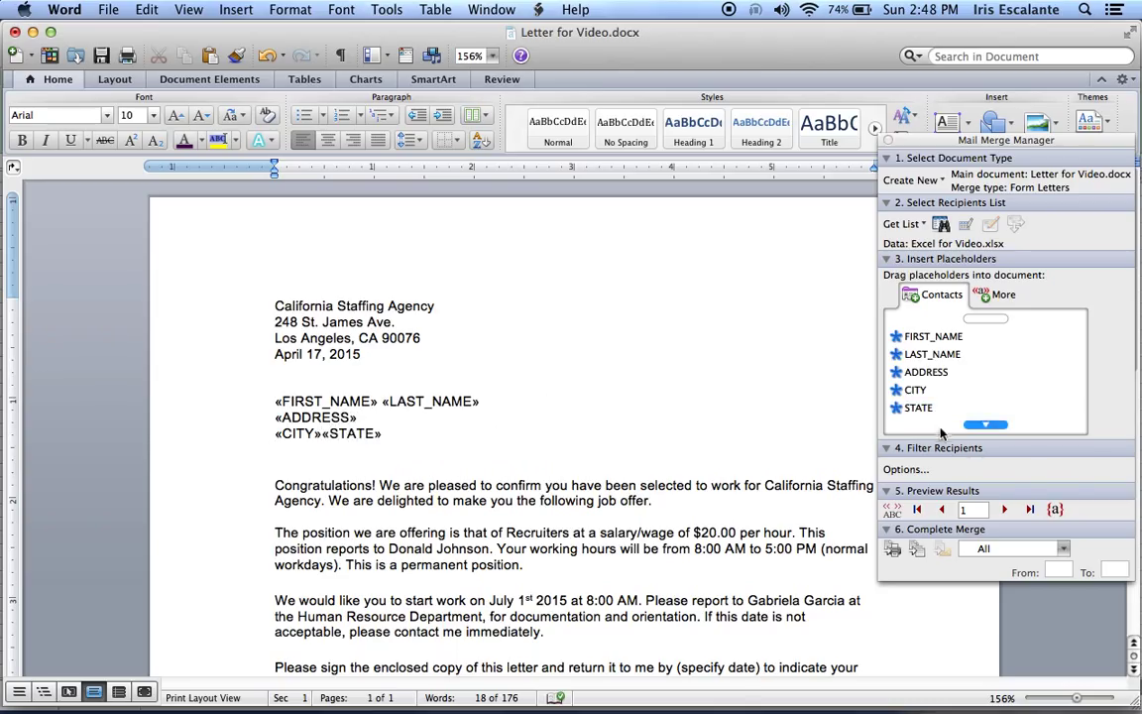
left_click(985, 425)
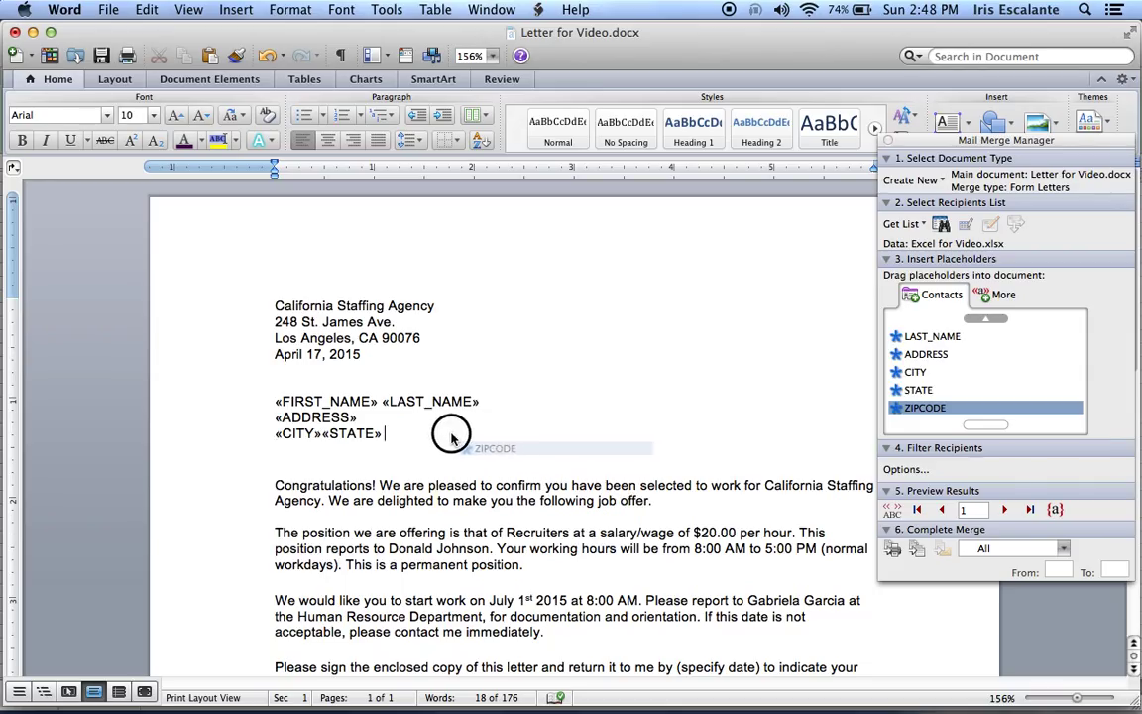
left_click_drag(923, 408, 451, 433)
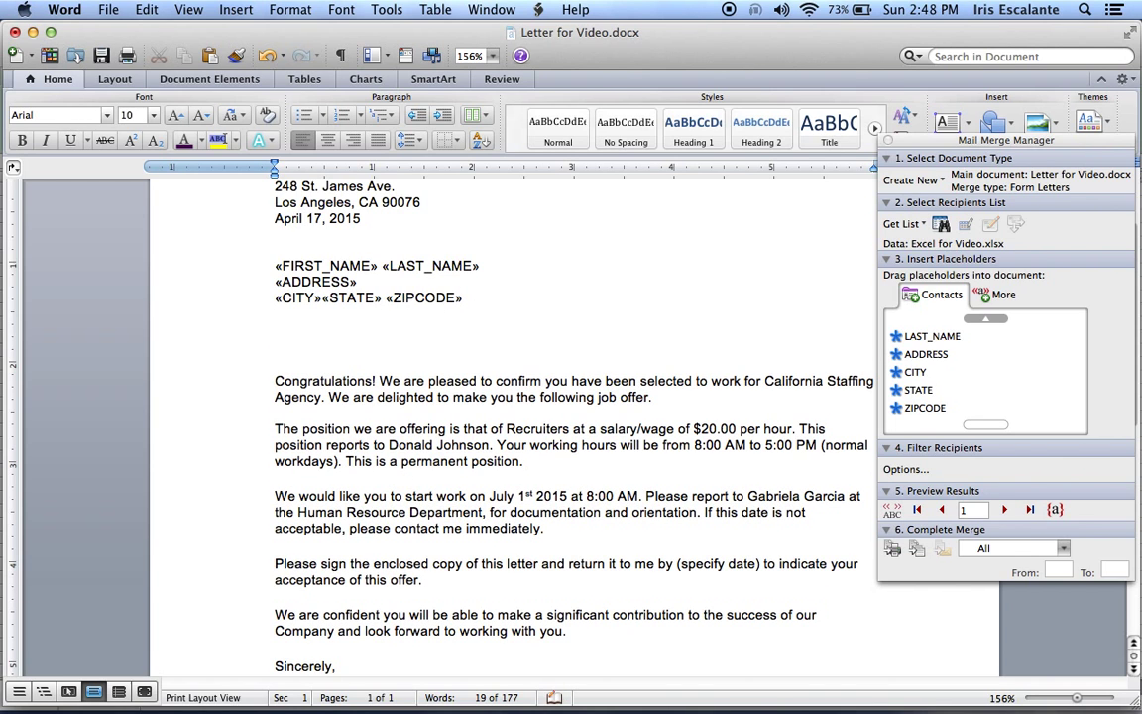
Step: Write the greeting line 'Dear «FIRST_NAME»:' below the address block
type("Dear")
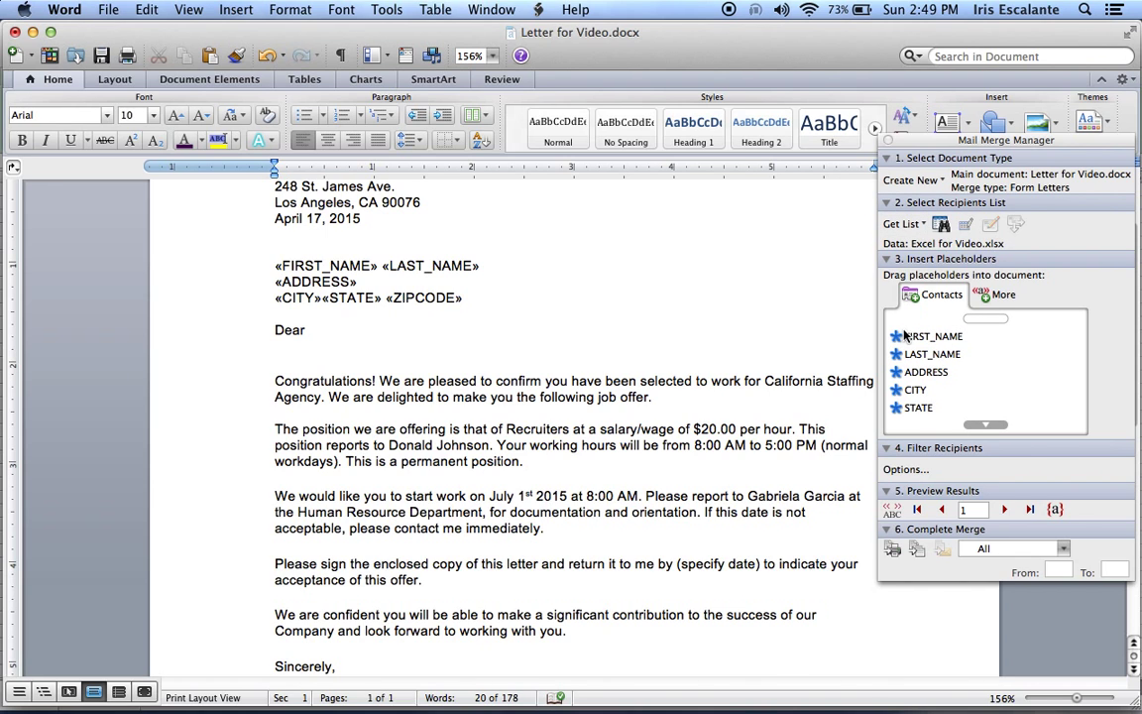
left_click_drag(931, 335, 481, 330)
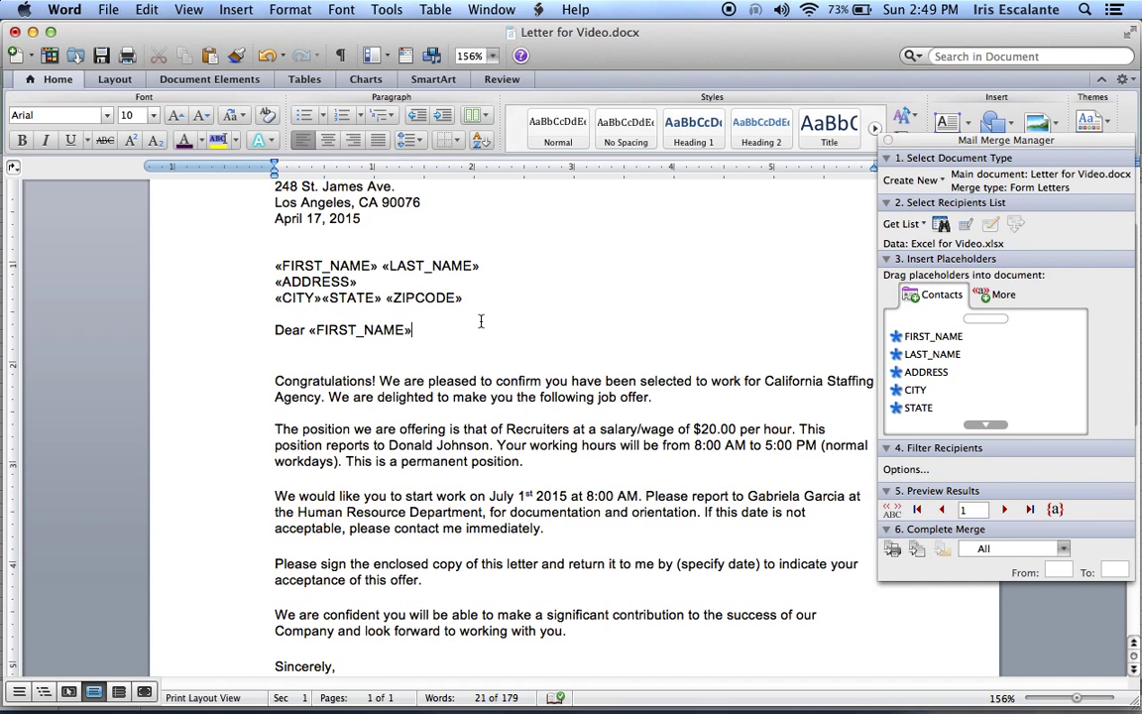
type(",")
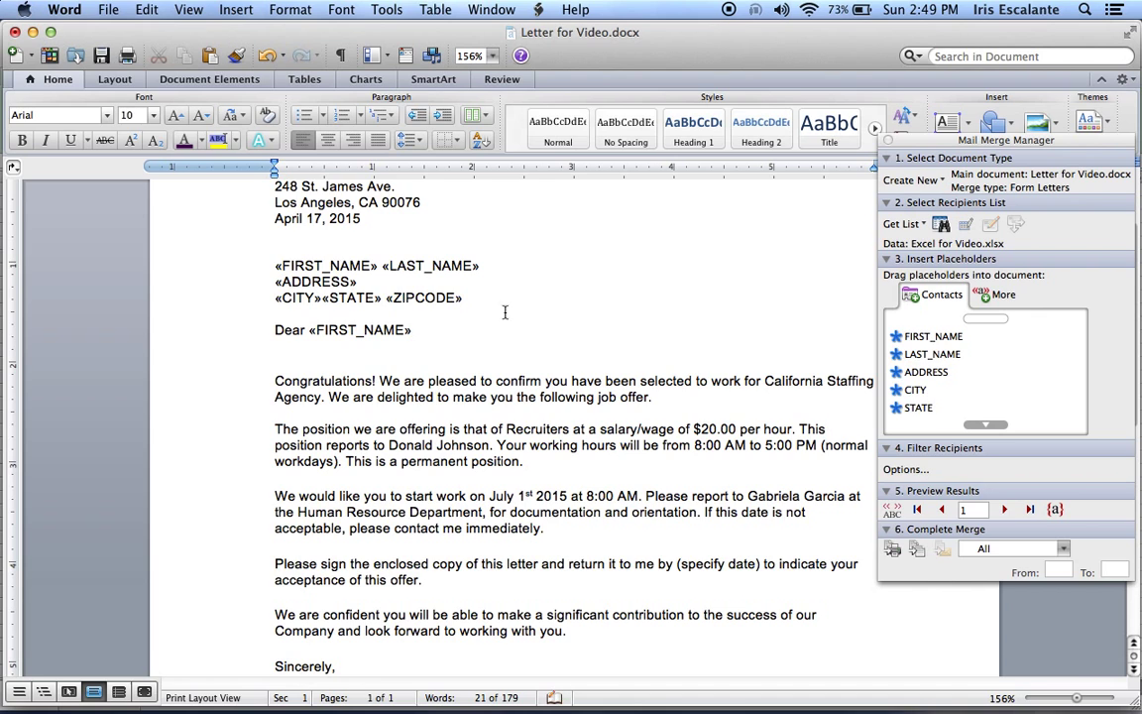
left_click(413, 330)
type(":")
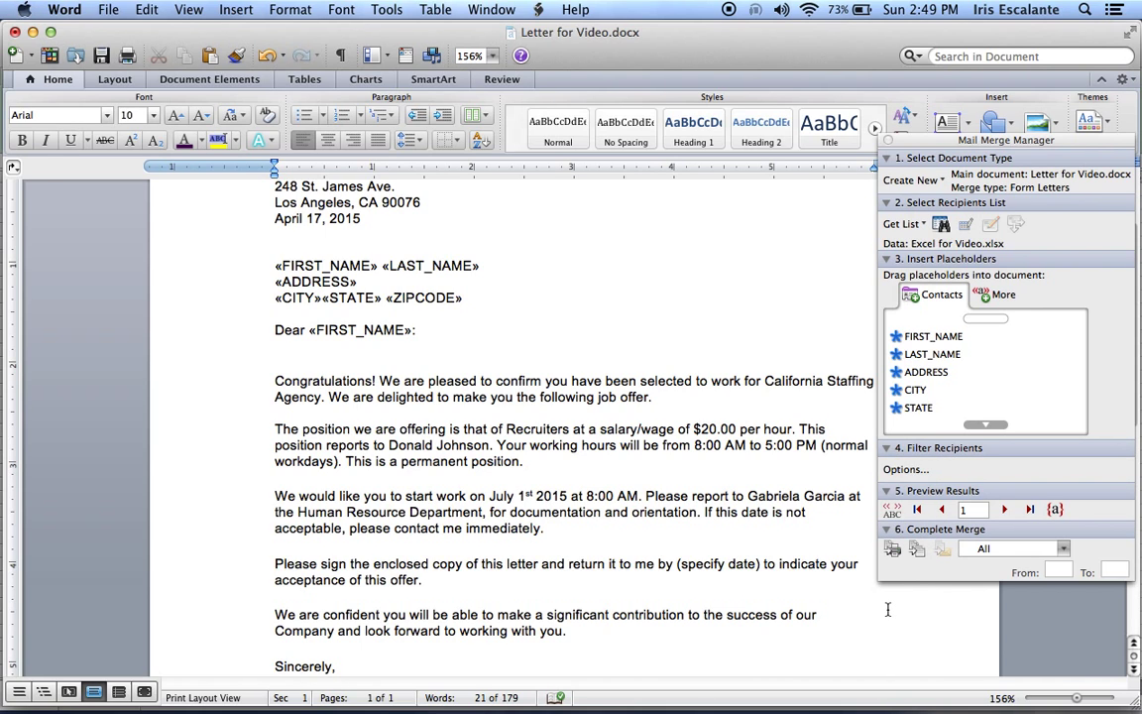
left_click(417, 329)
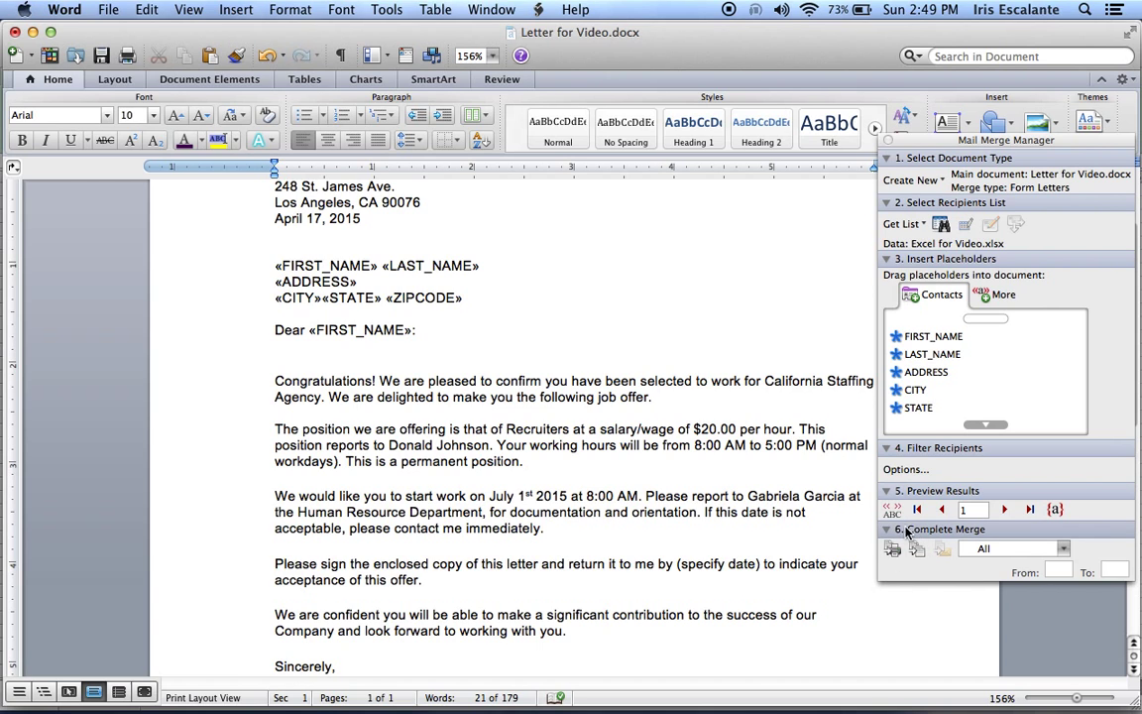
mouse_move(892, 548)
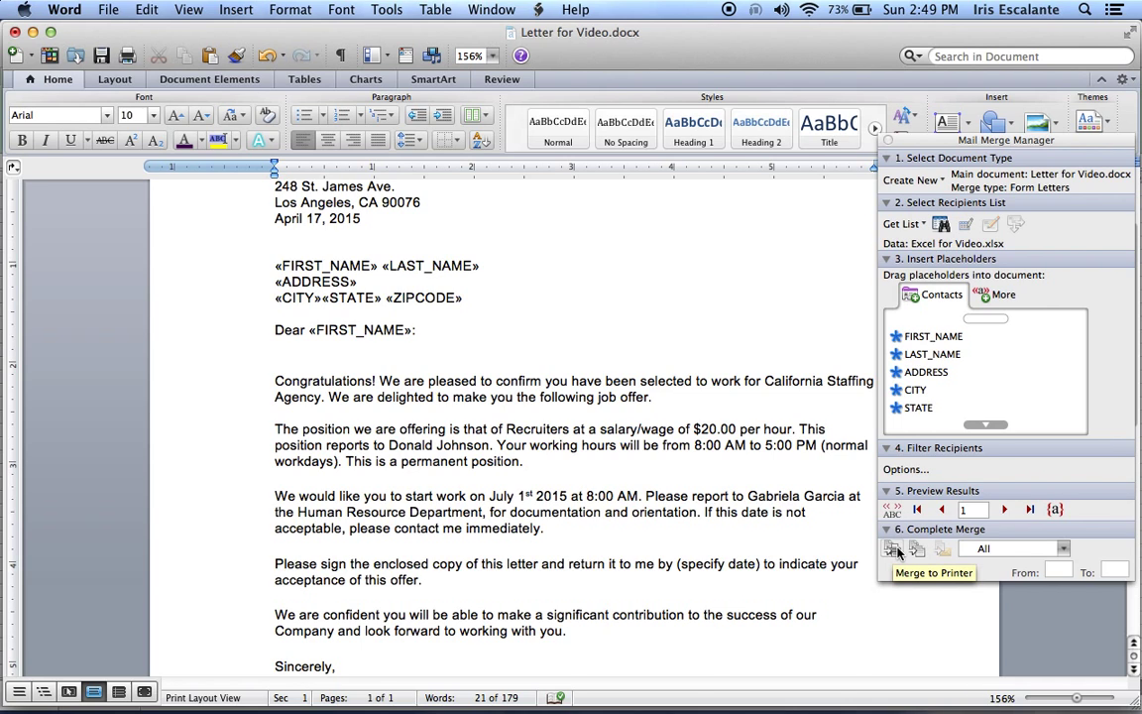
mouse_move(917, 548)
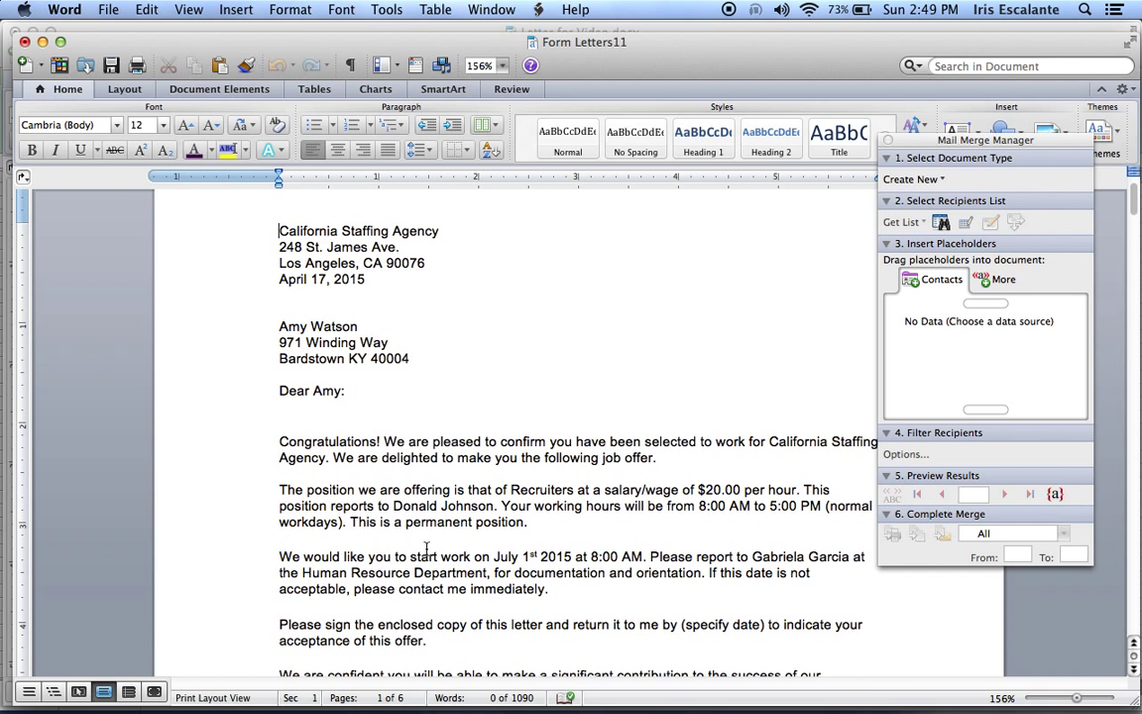
Step: Scroll through the six merged letters, placing the cursor after Bardstown in the first address
scroll("down", 3)
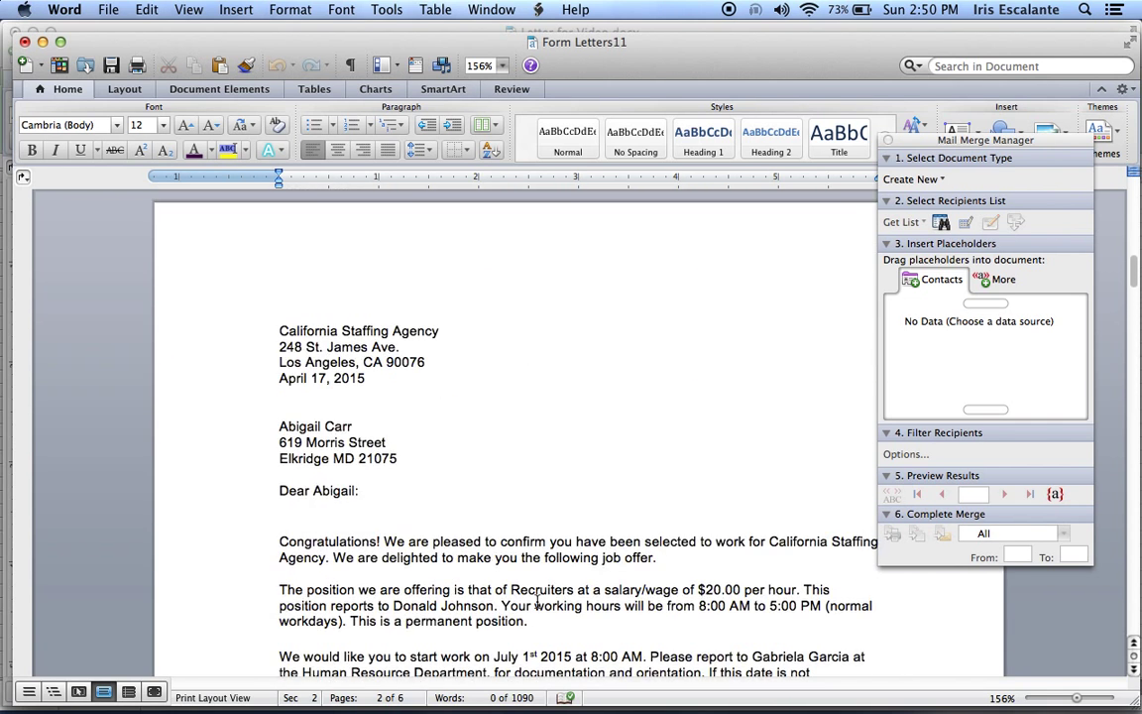
left_click(1029, 494)
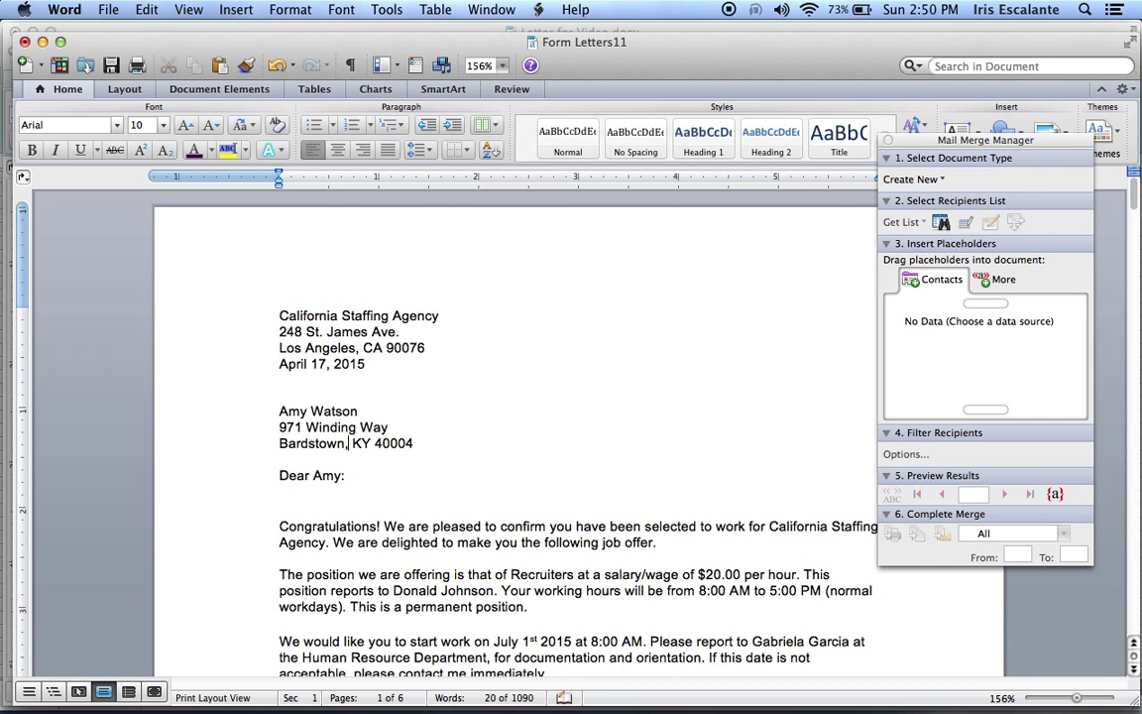
scroll("down", 3)
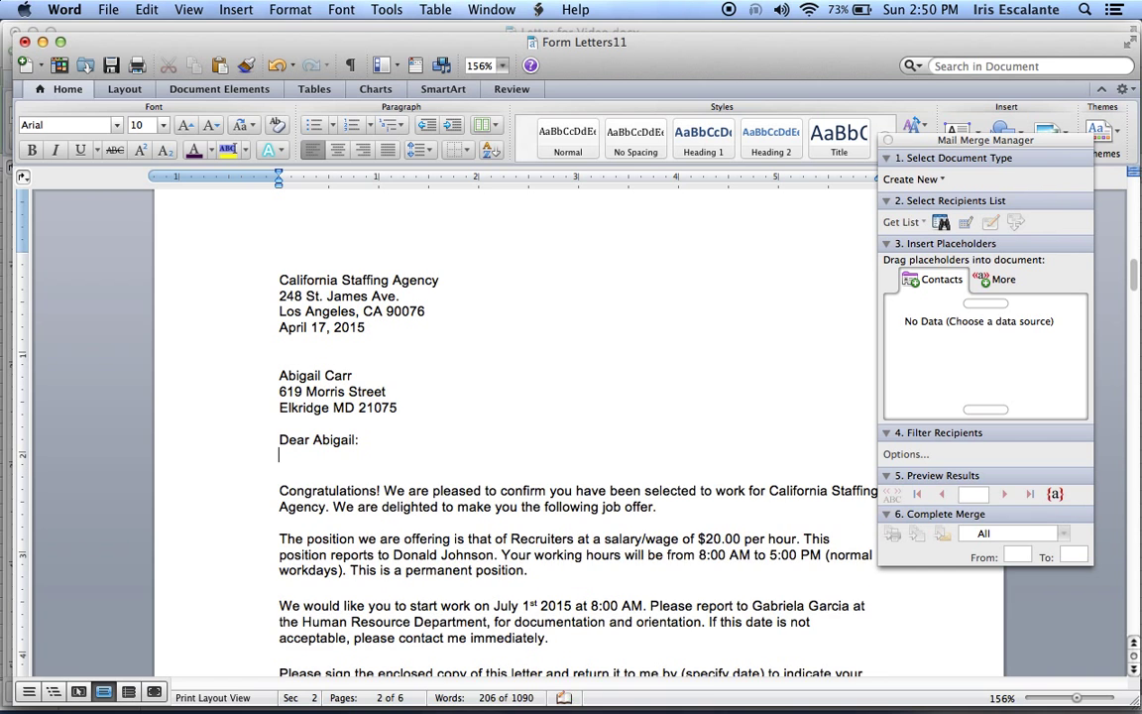
scroll("down", 3)
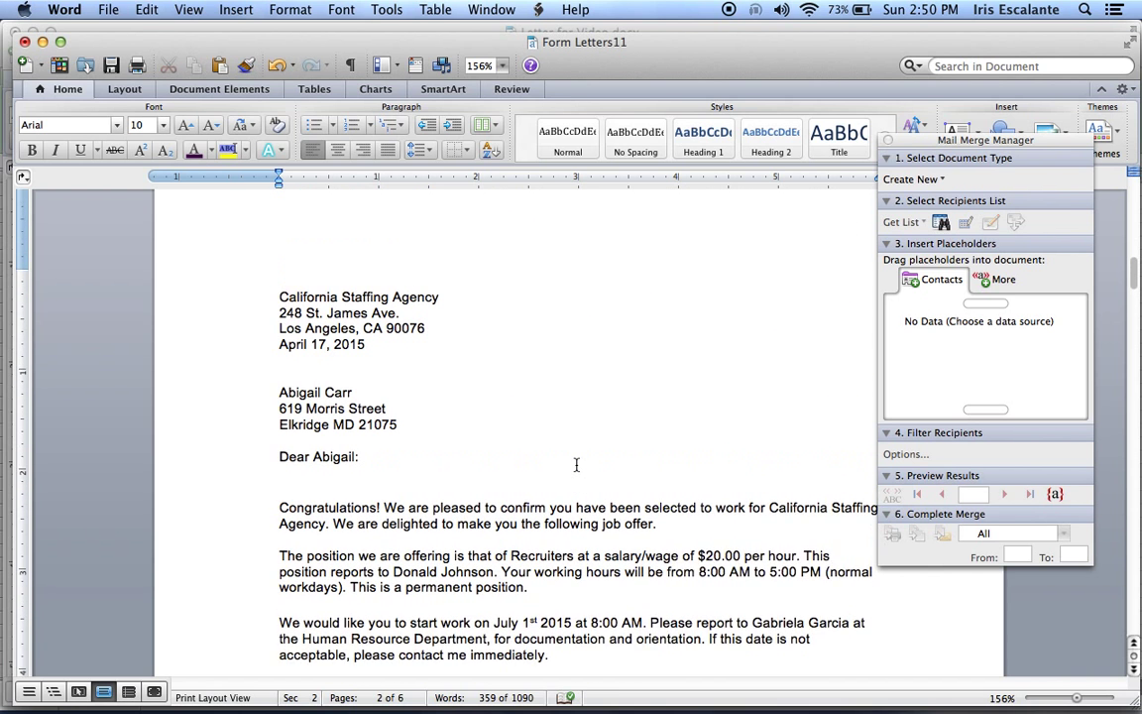
scroll("down", 3)
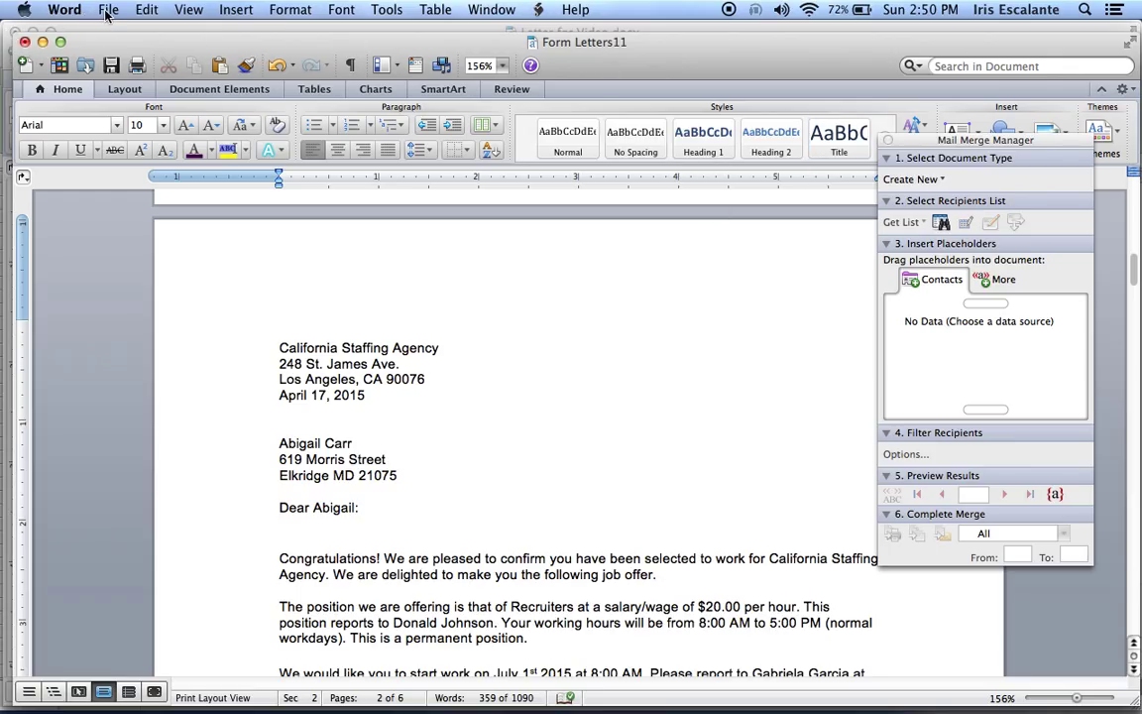
Step: Create a new blank document from the File menu
left_click(108, 9)
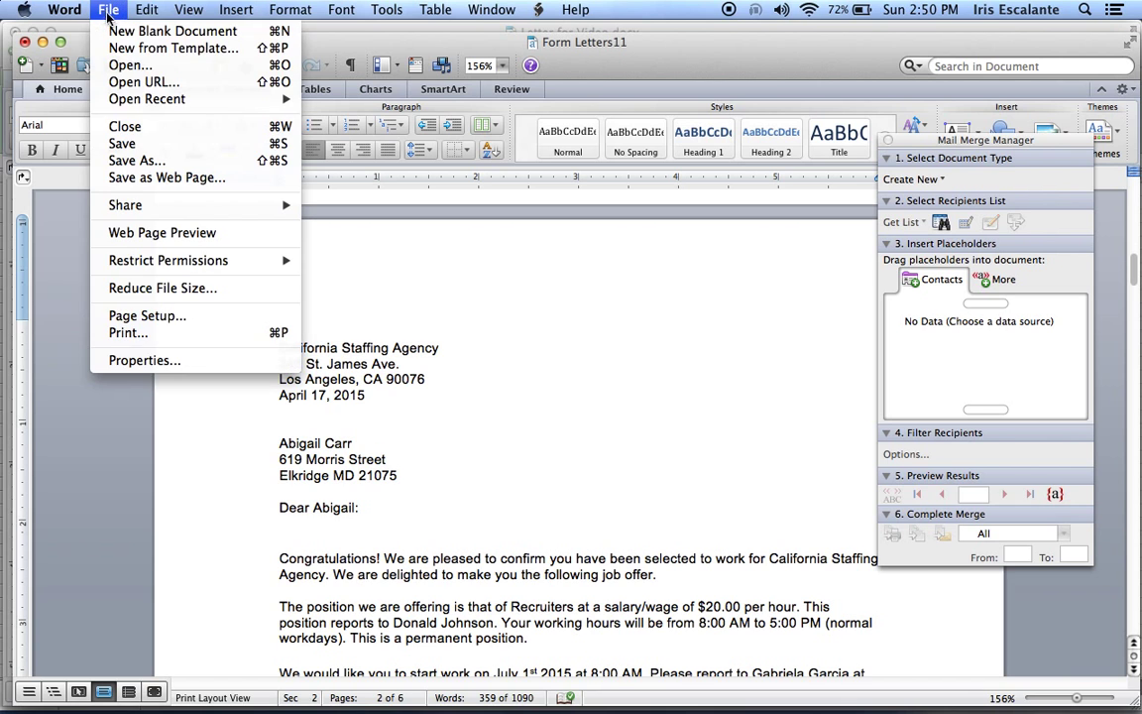
left_click(173, 31)
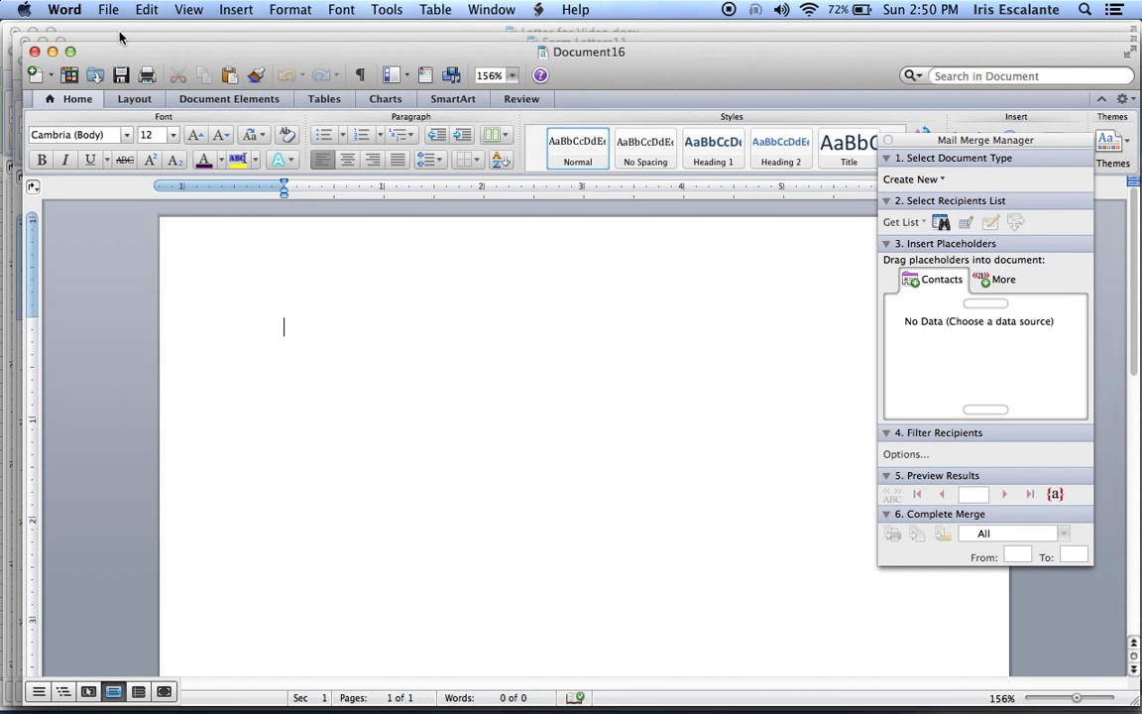
mouse_move(902, 486)
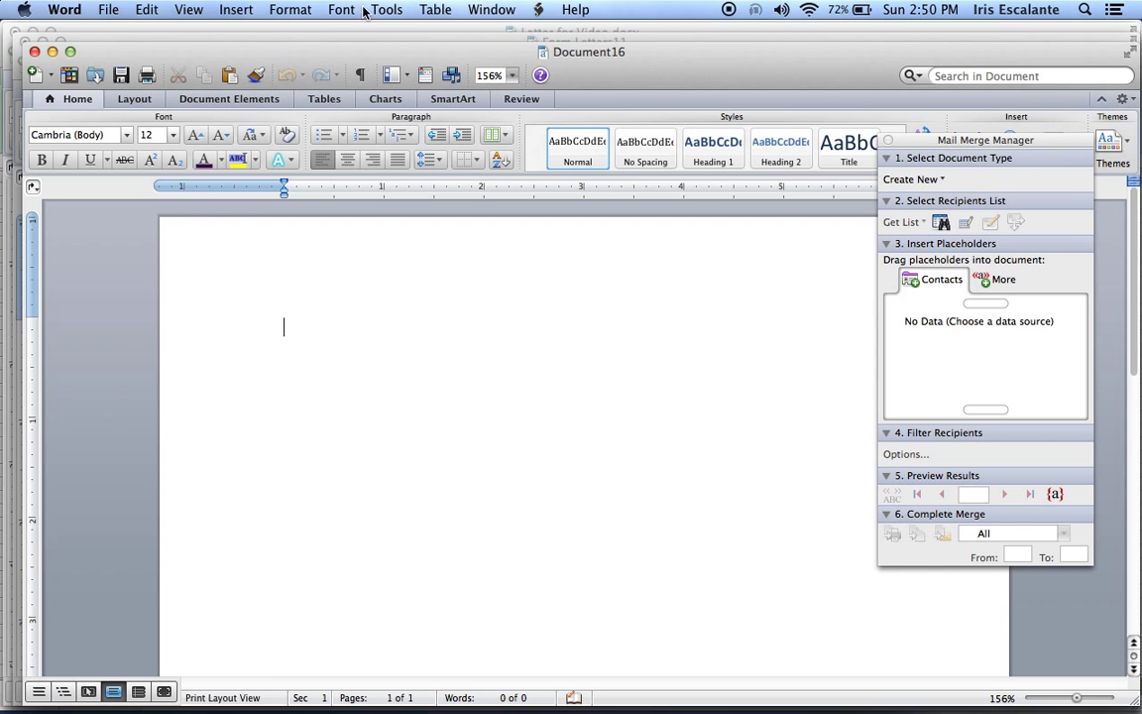
mouse_move(882, 163)
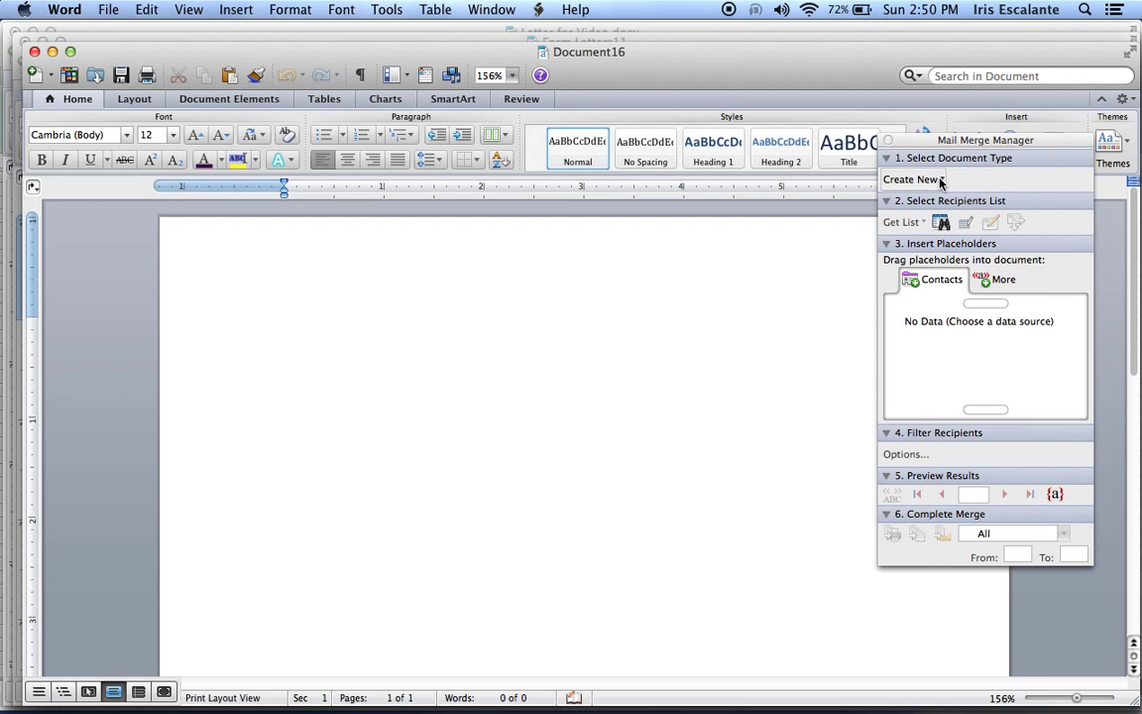
Step: Create a new Labels merge using Avery standard 5160 Address labels
left_click(912, 179)
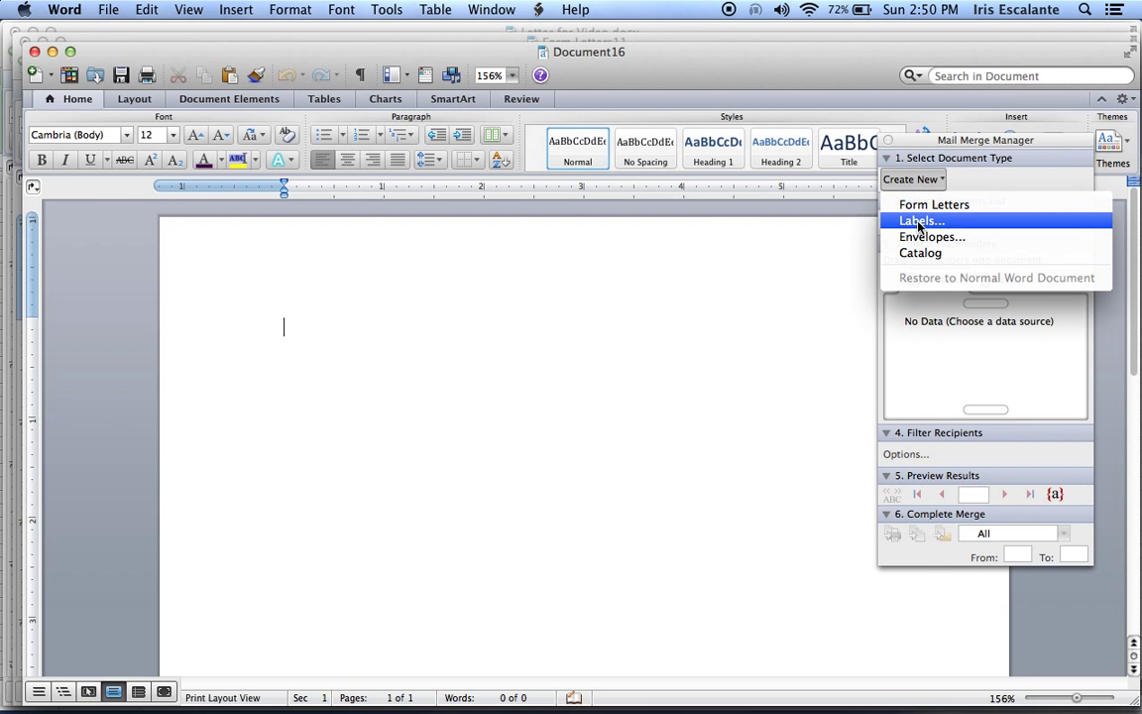
left_click(920, 220)
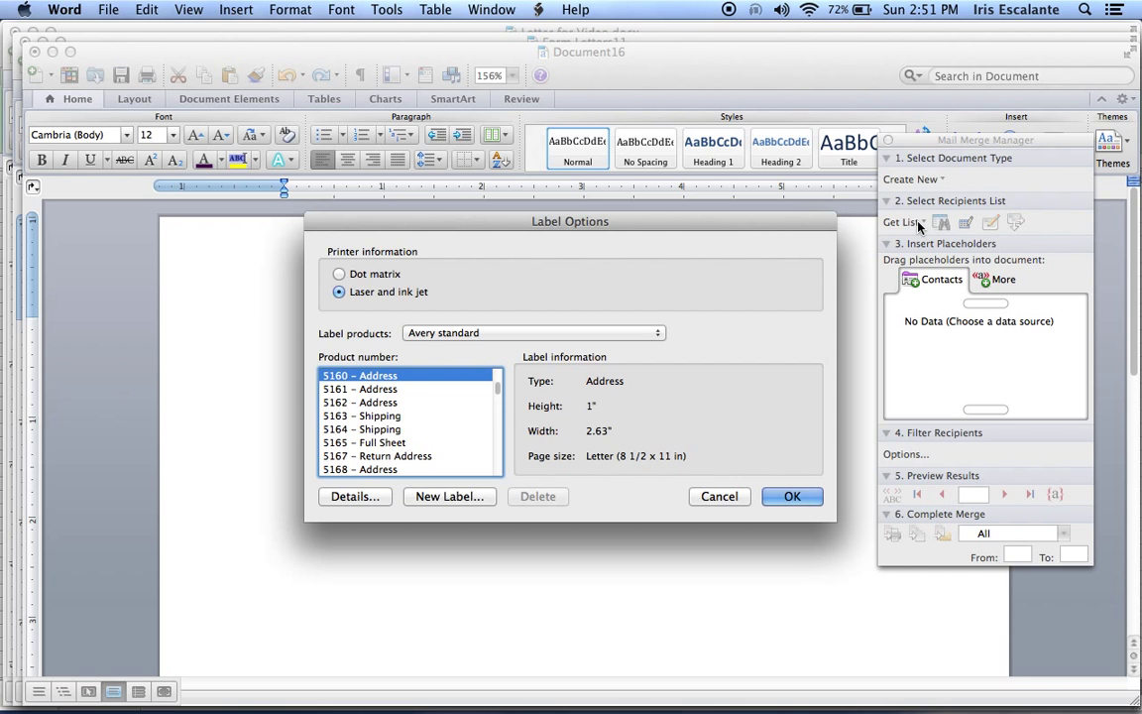
mouse_move(837, 223)
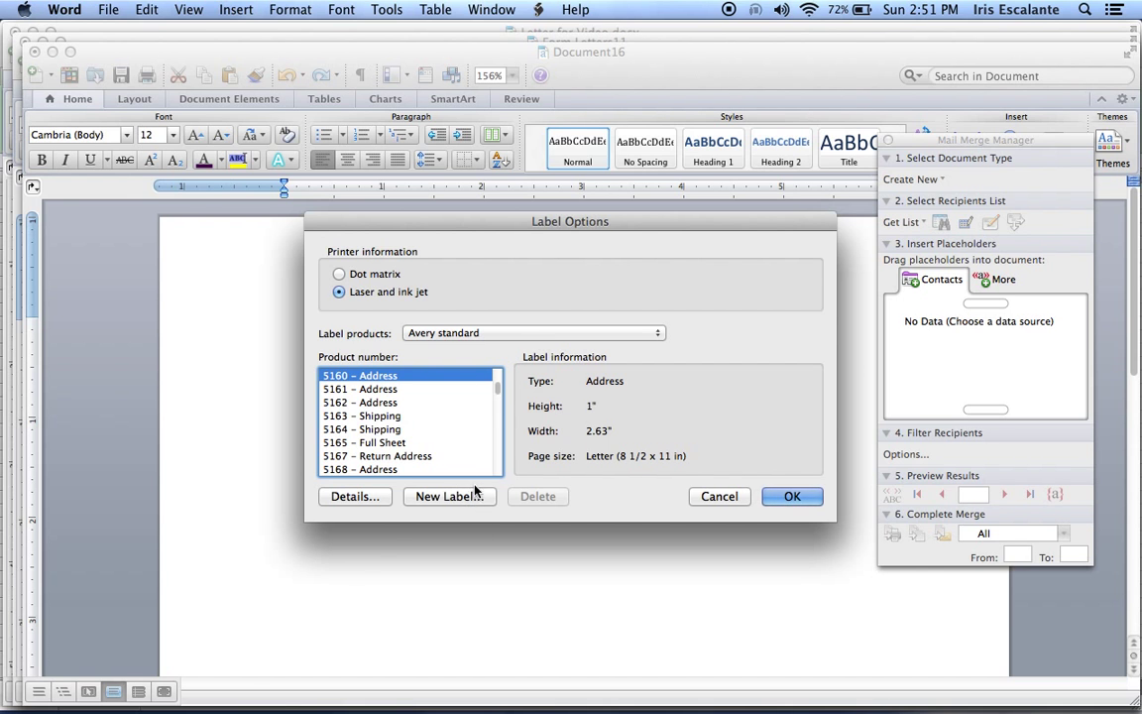
scroll("down", 3)
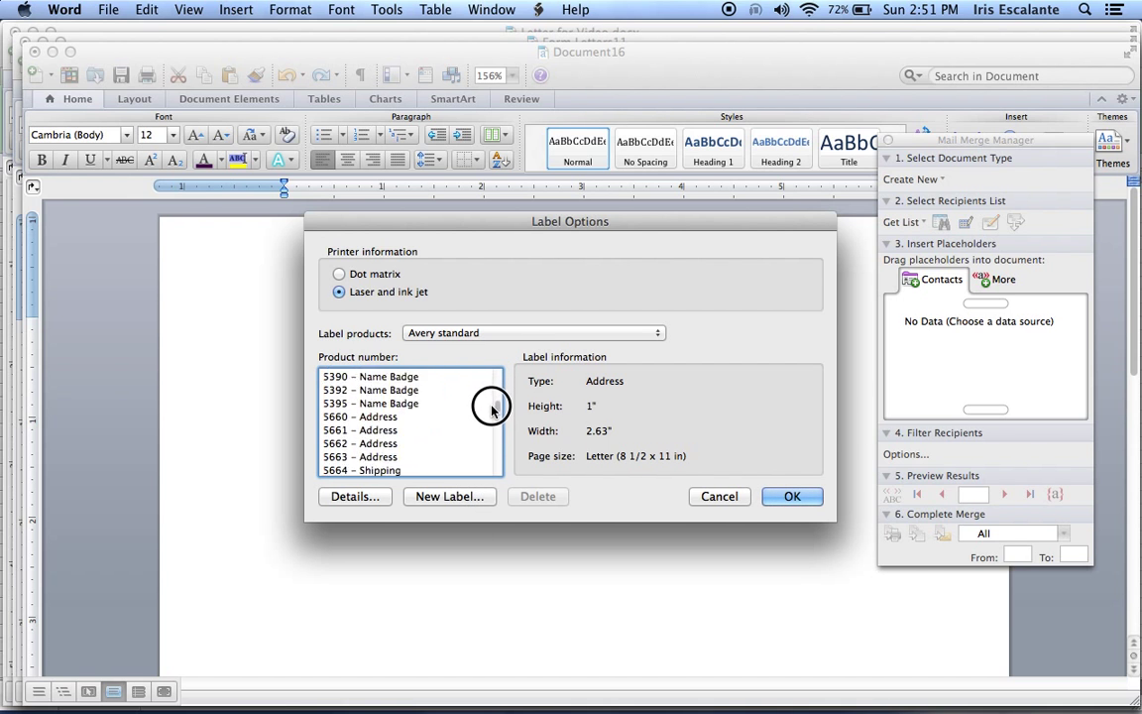
scroll("down", 3)
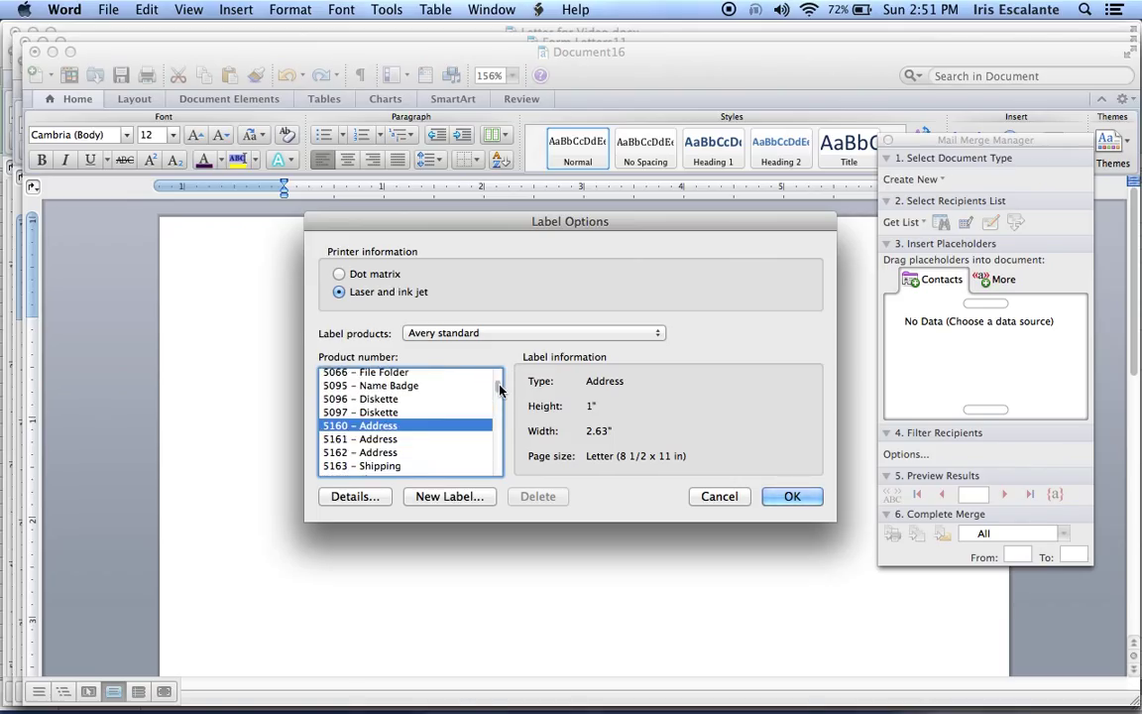
mouse_move(788, 462)
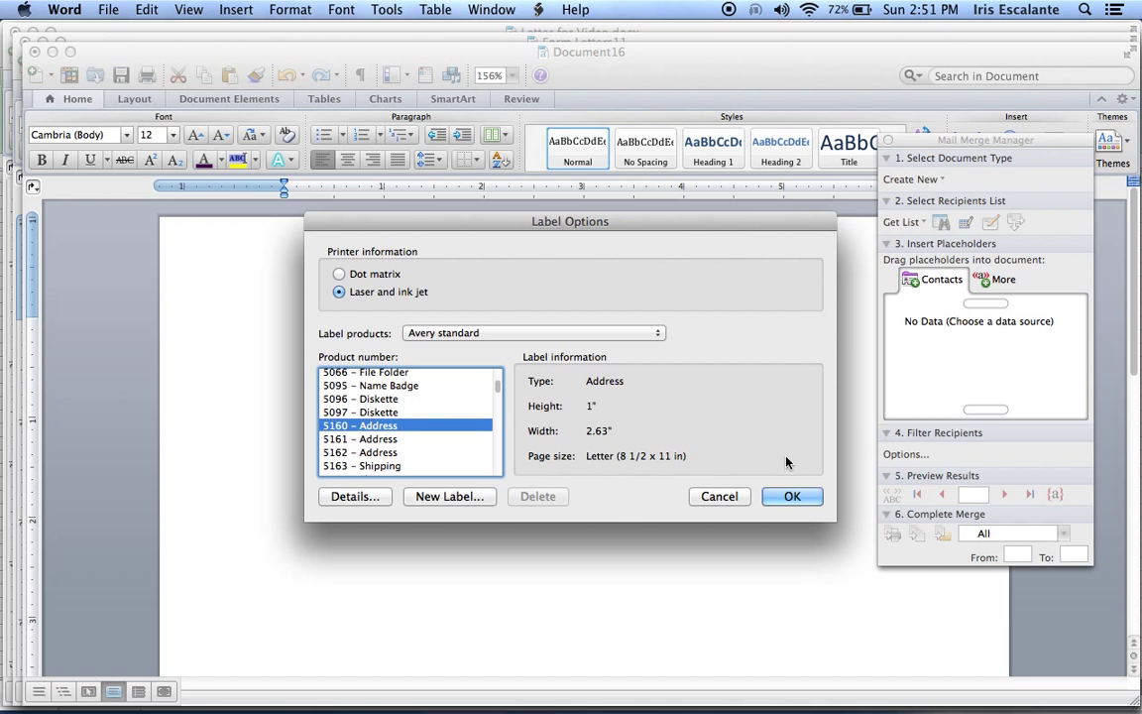
left_click(791, 495)
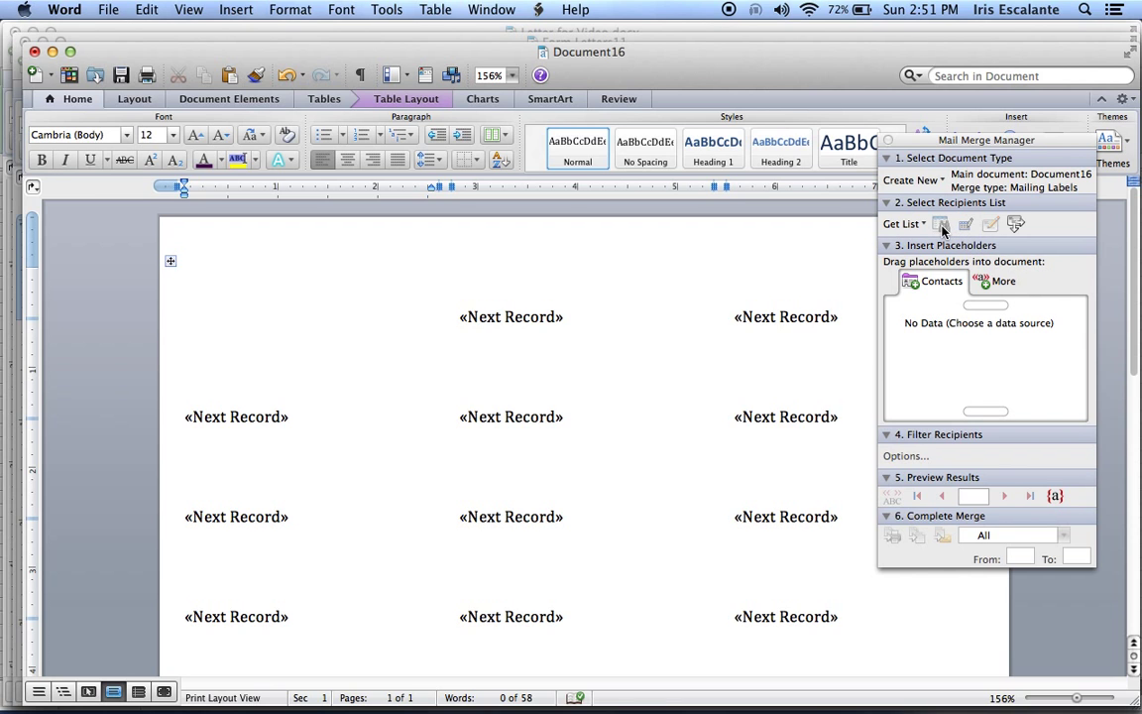
Step: Use the Excel for Video workbook as the label recipient data source
left_click(901, 223)
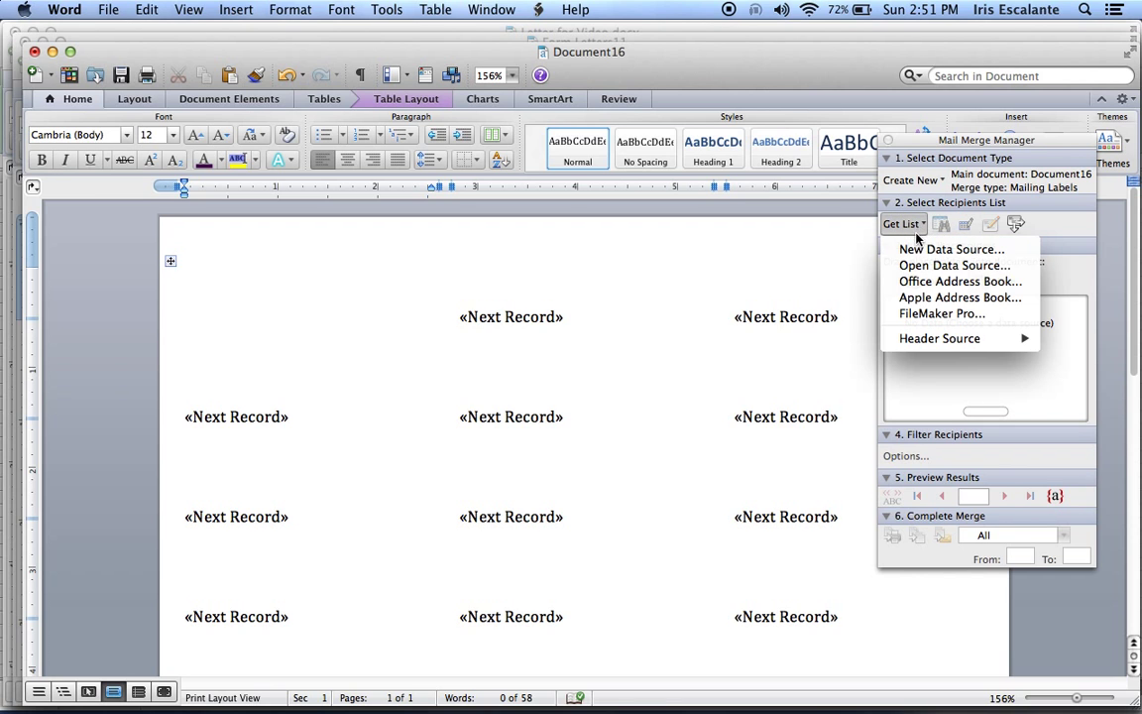
left_click(952, 264)
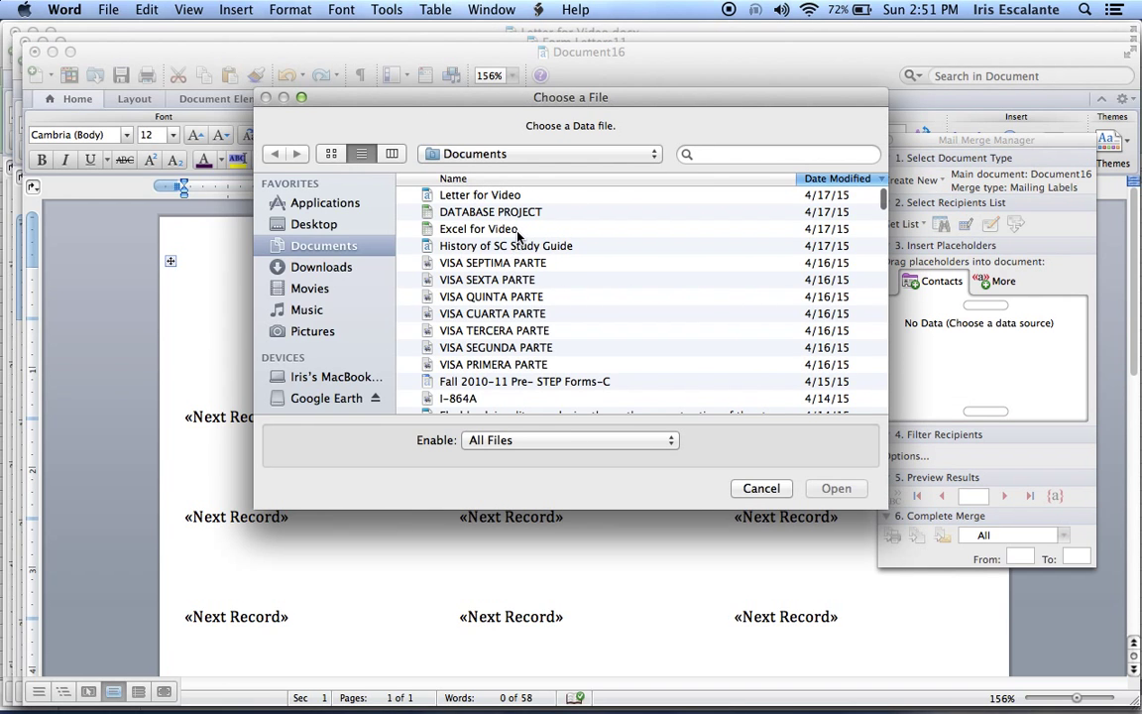
left_click(479, 228)
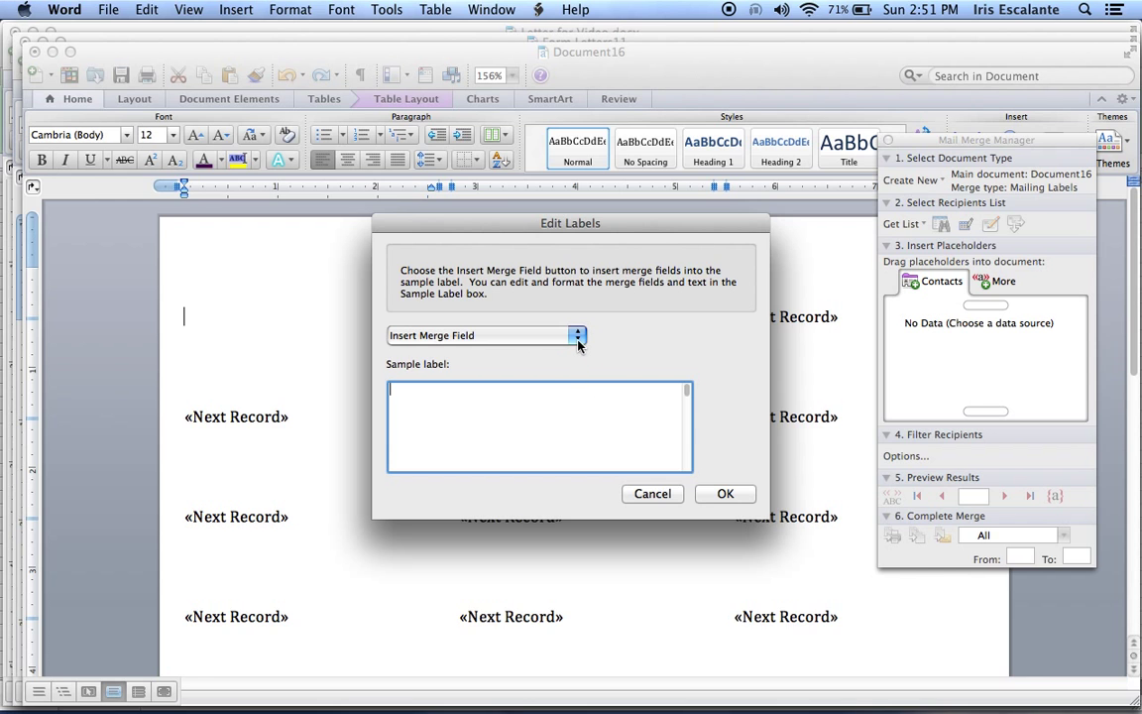
Step: Add FIRST_NAME and LAST_NAME on the first label line and ADDRESS on the second
left_click(578, 335)
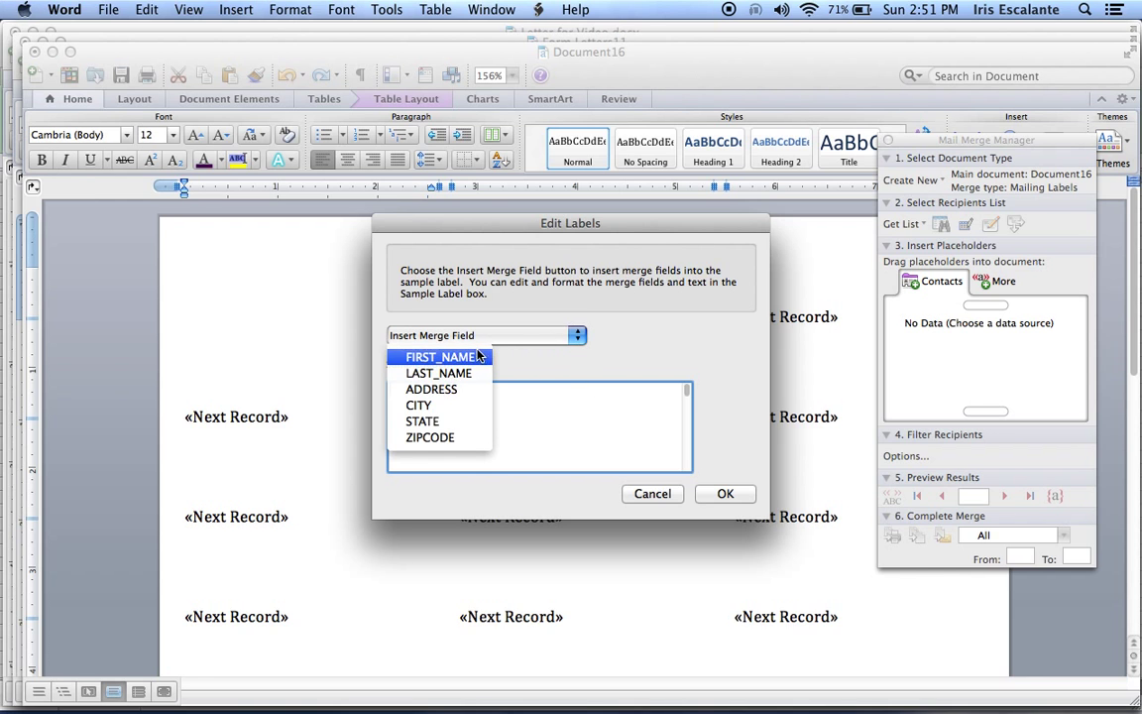
left_click(440, 357)
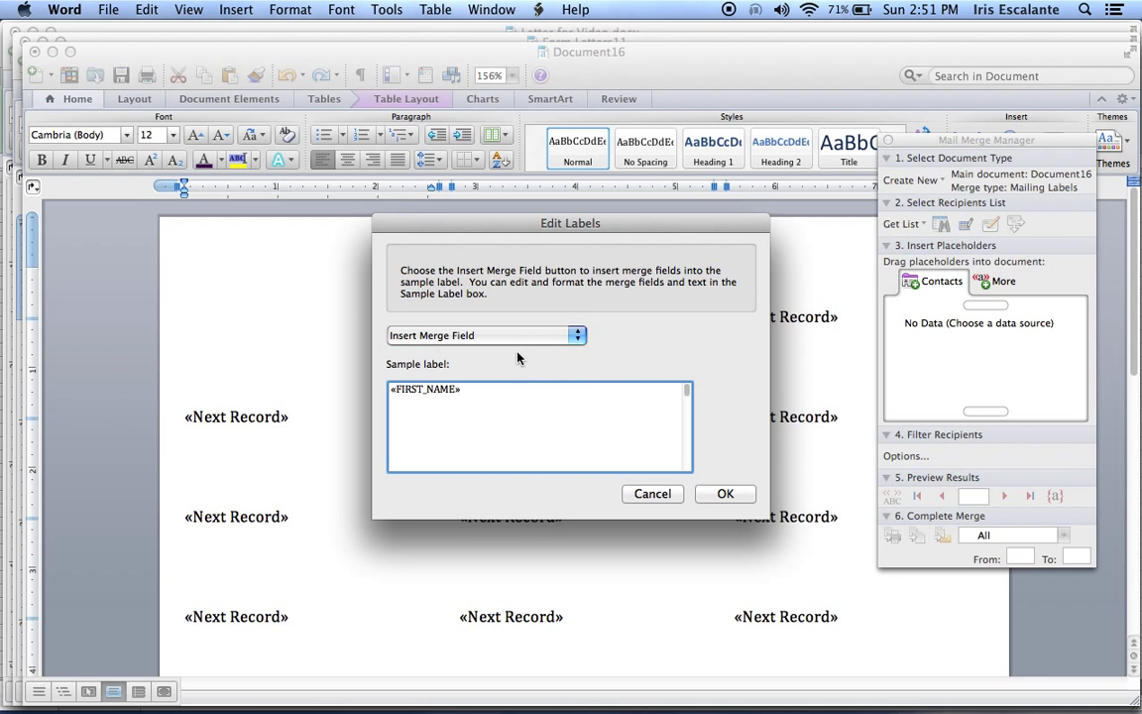
mouse_move(570, 335)
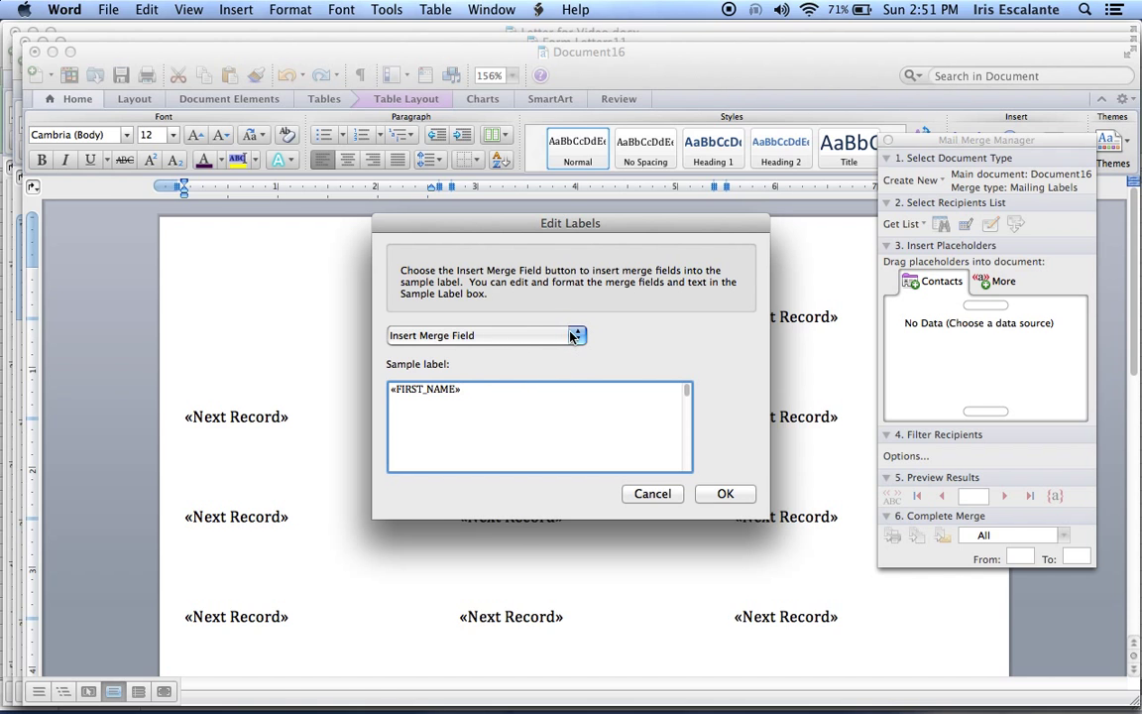
left_click(576, 335)
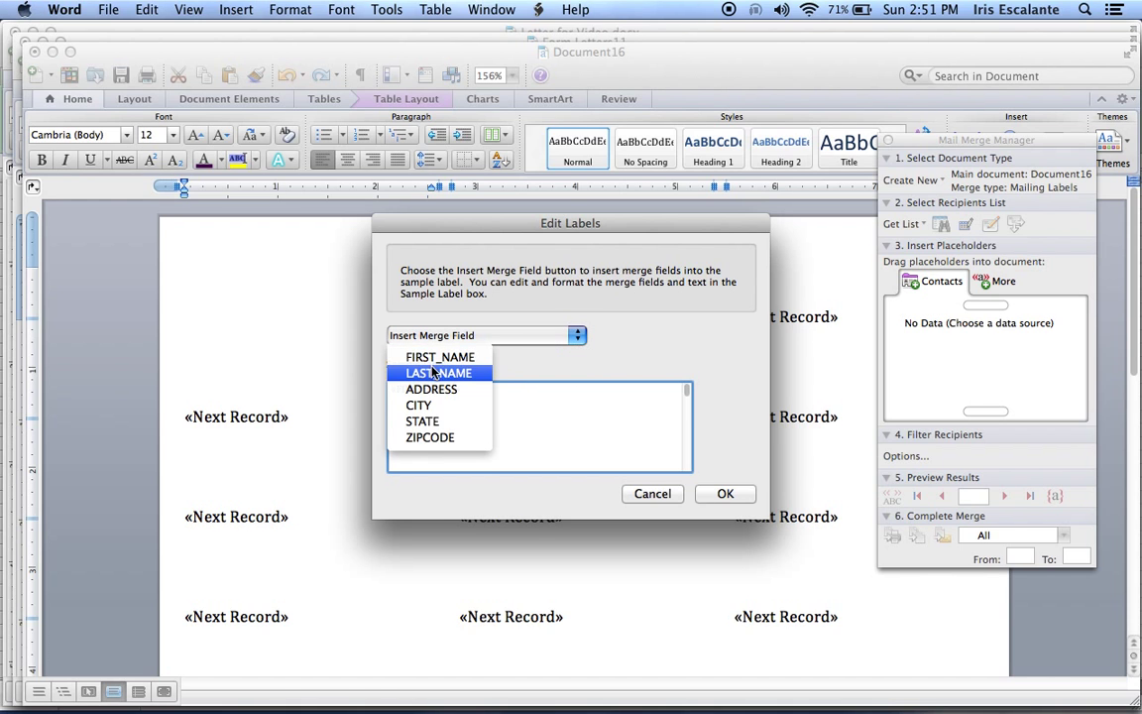
left_click(438, 372)
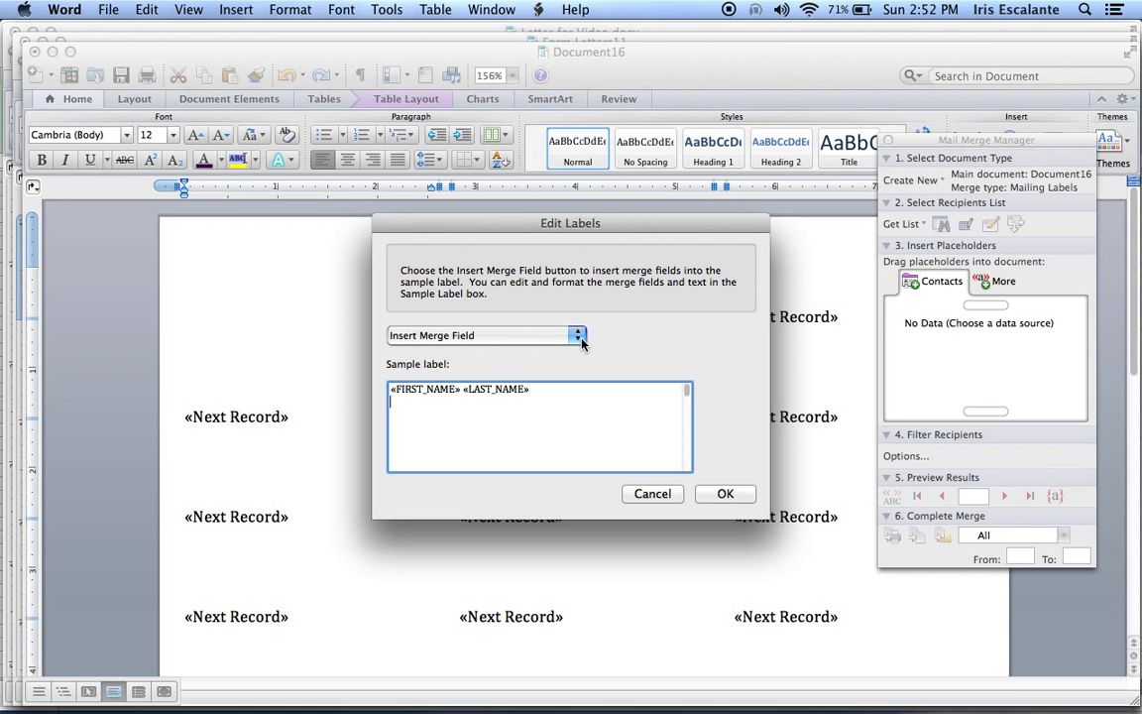
left_click(577, 335)
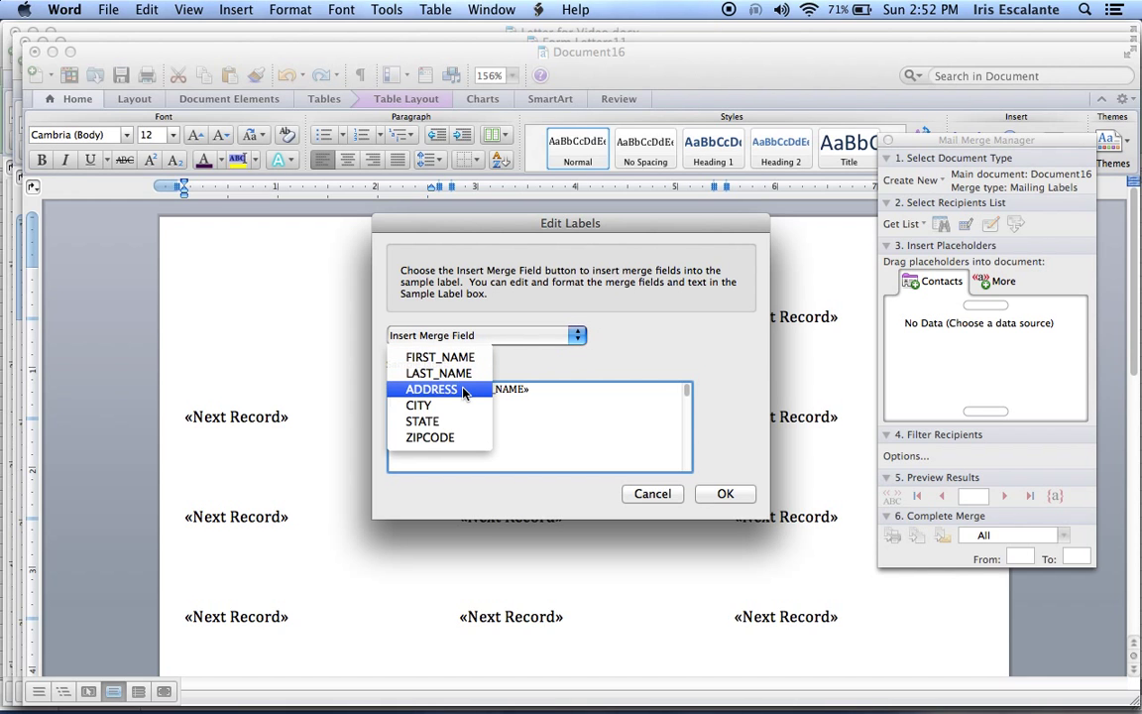
left_click(431, 389)
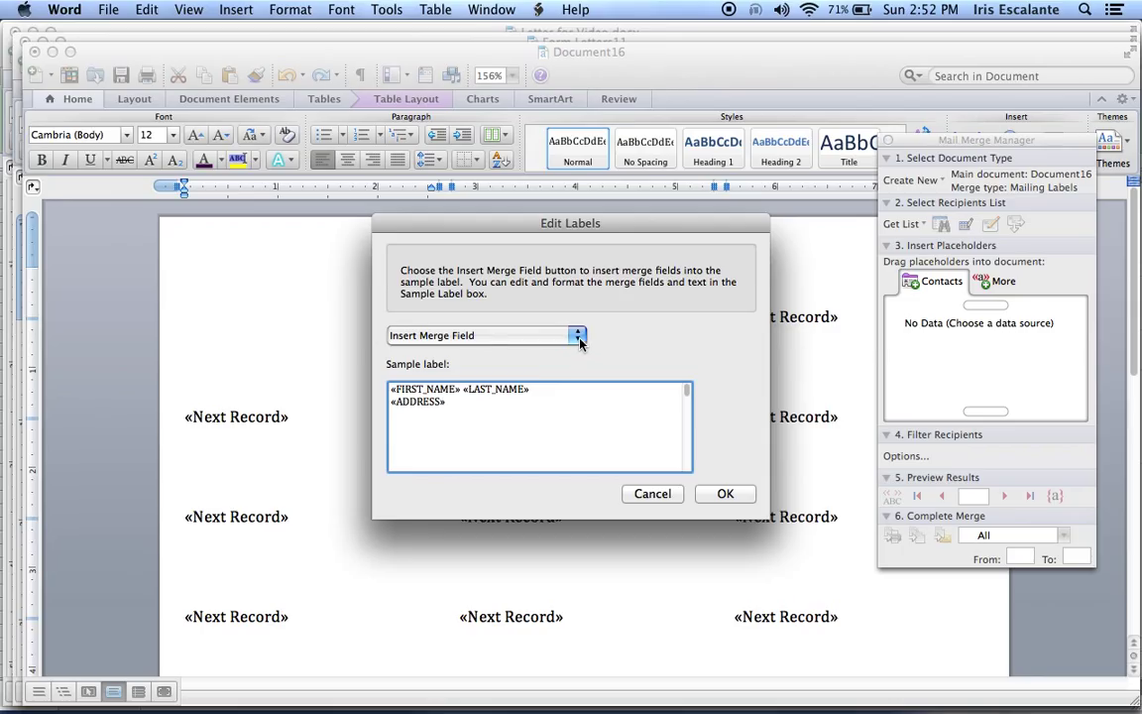
Step: Add CITY and STATE on the third line and confirm the sample label
left_click(577, 335)
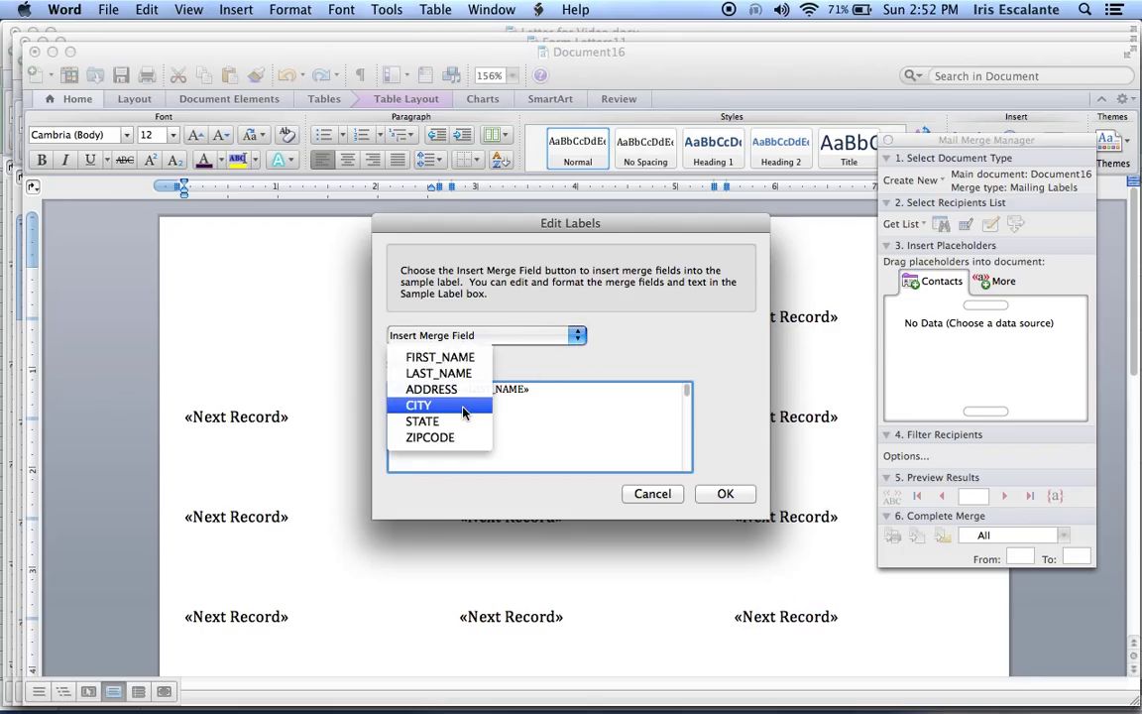
left_click(419, 404)
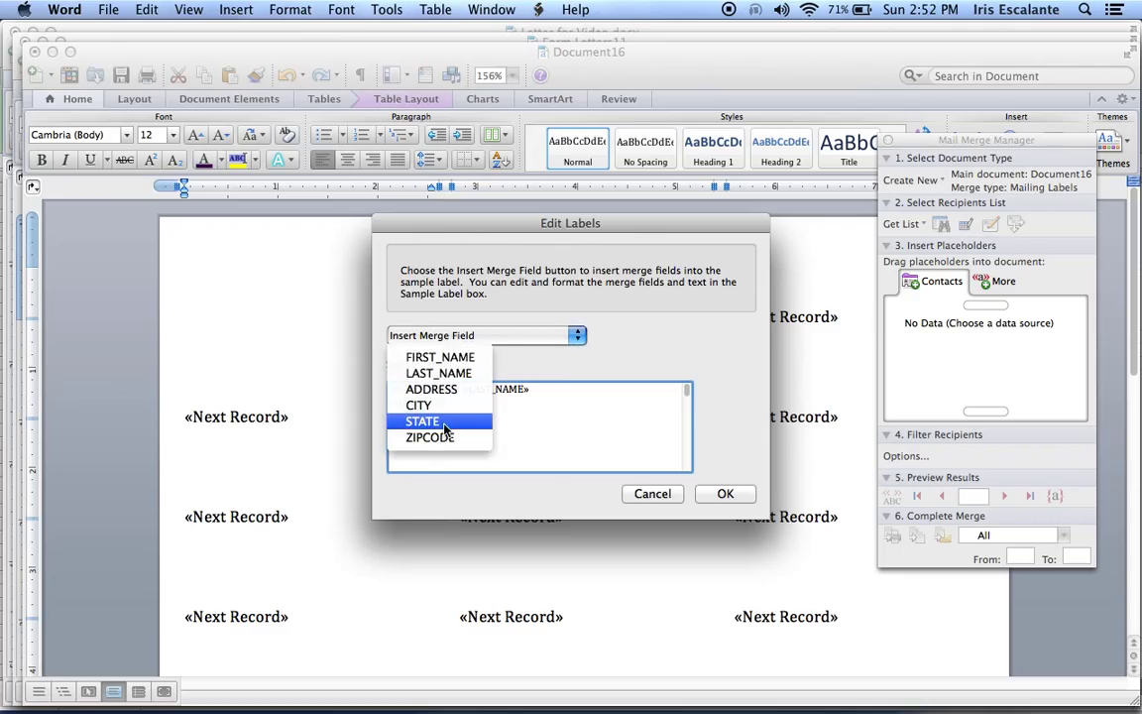
left_click(422, 420)
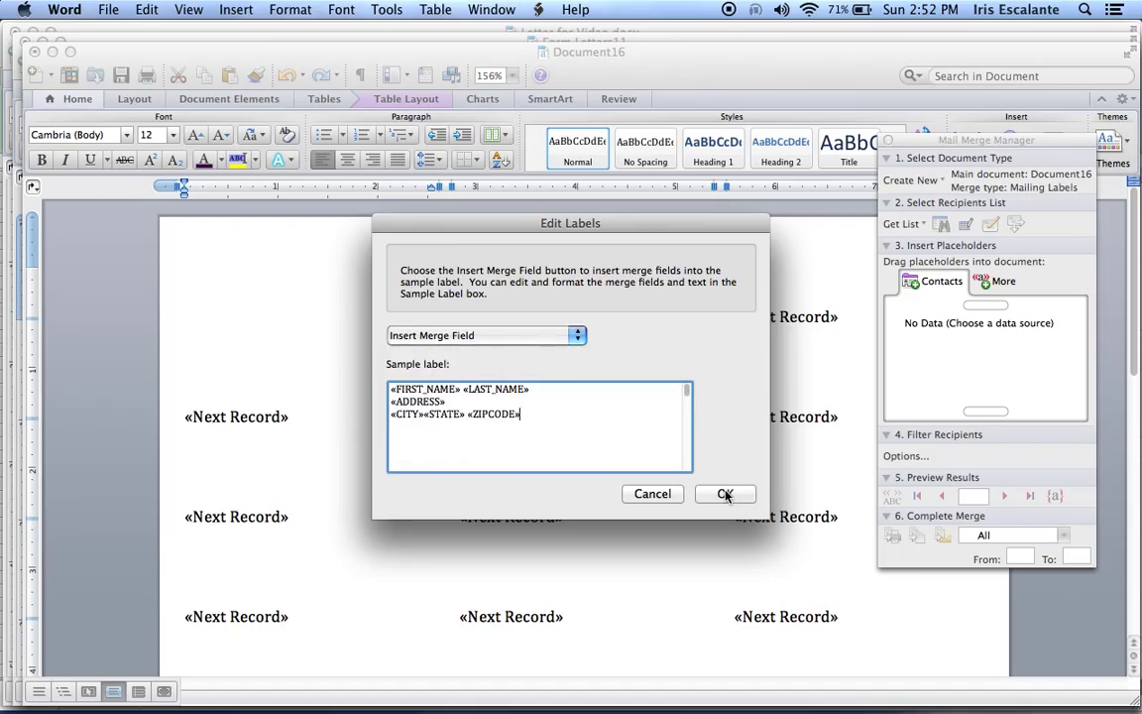
left_click(725, 494)
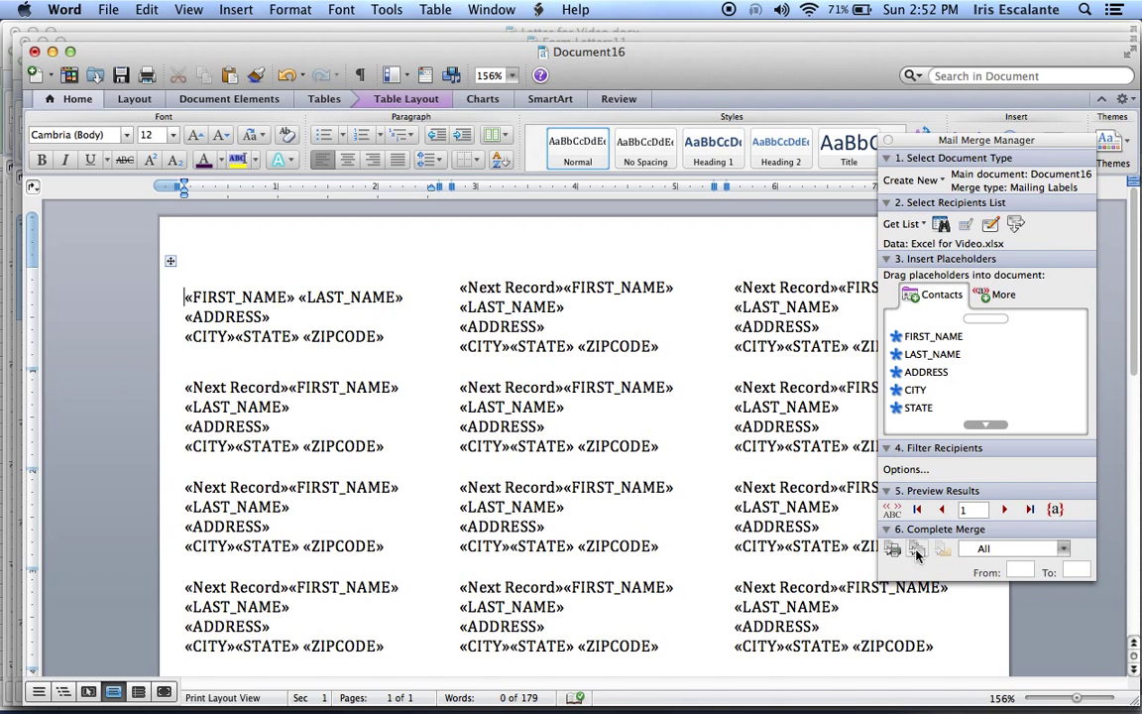
mouse_move(917, 549)
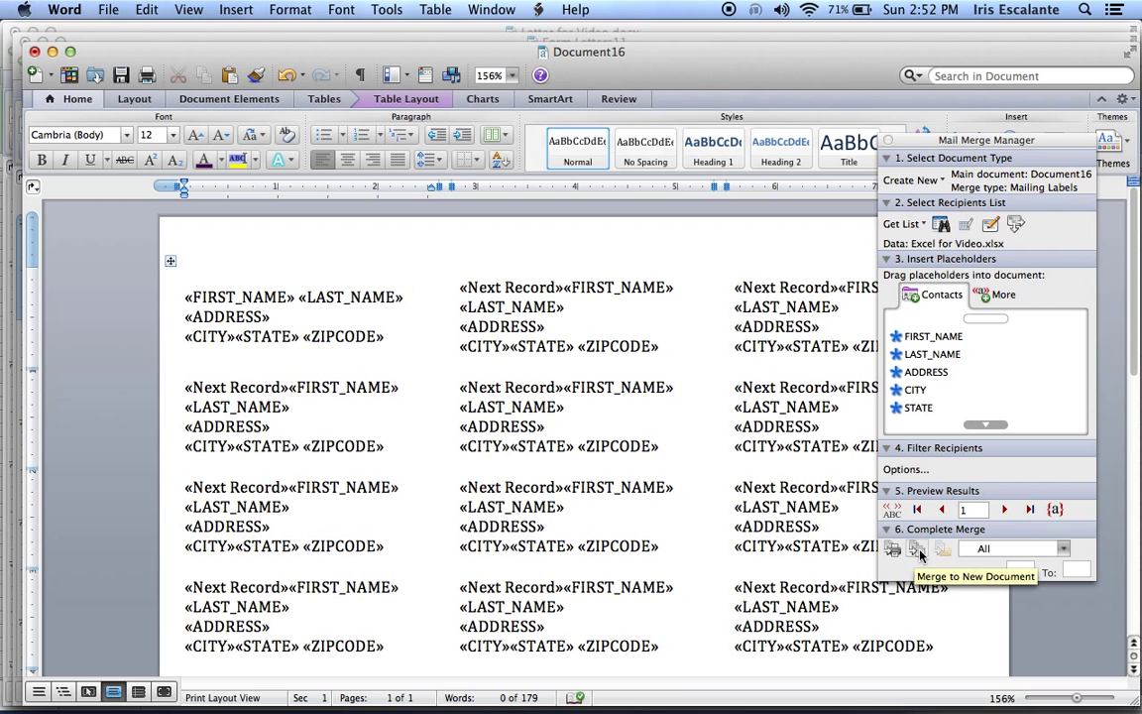
Step: Merge all six recipients' labels into a new document, Labels12
left_click(891, 548)
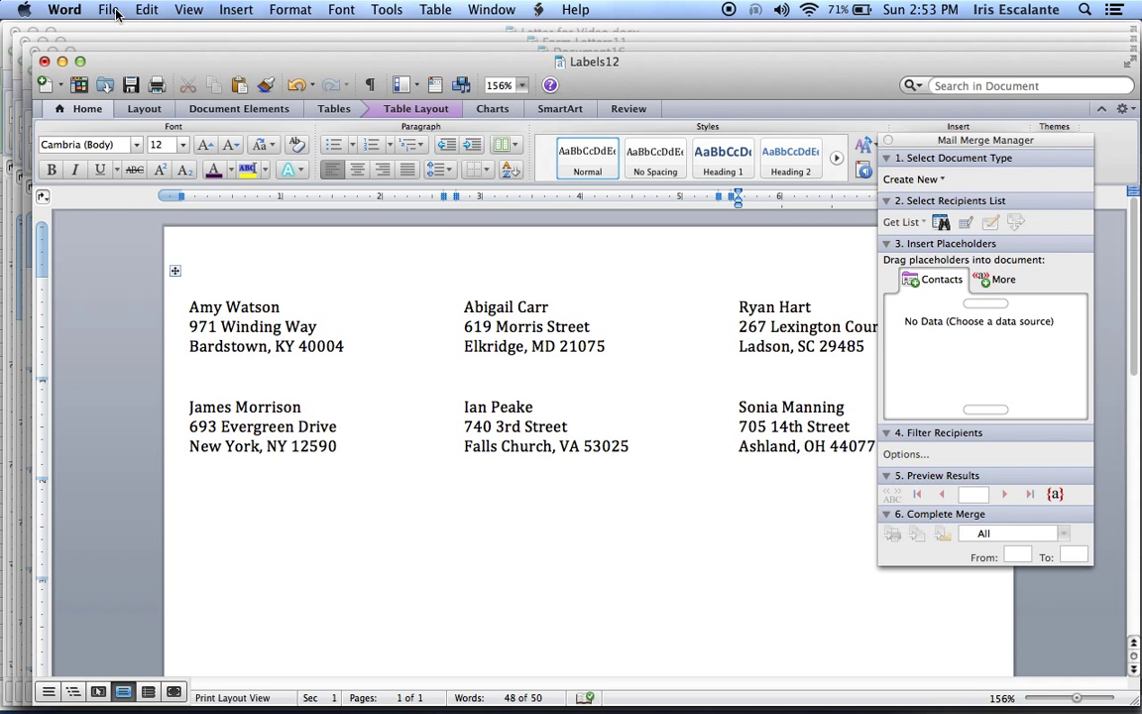
Step: Review the merged Labels12 address labels and open the File menu to print
left_click(108, 9)
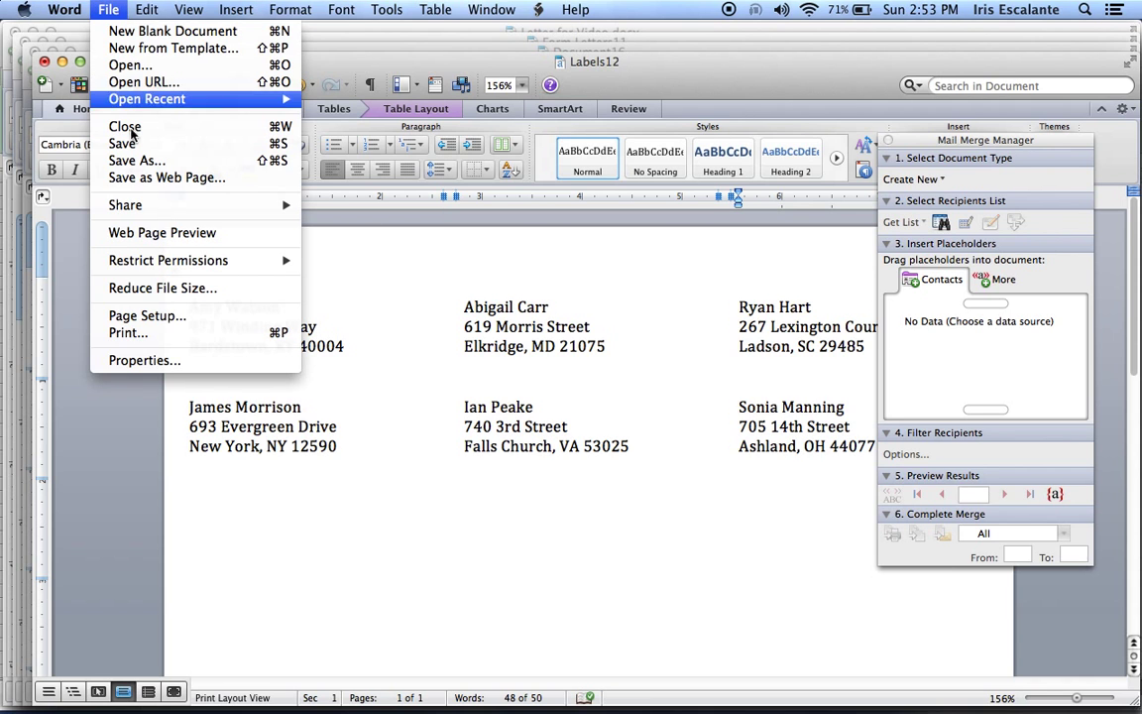
mouse_move(160, 332)
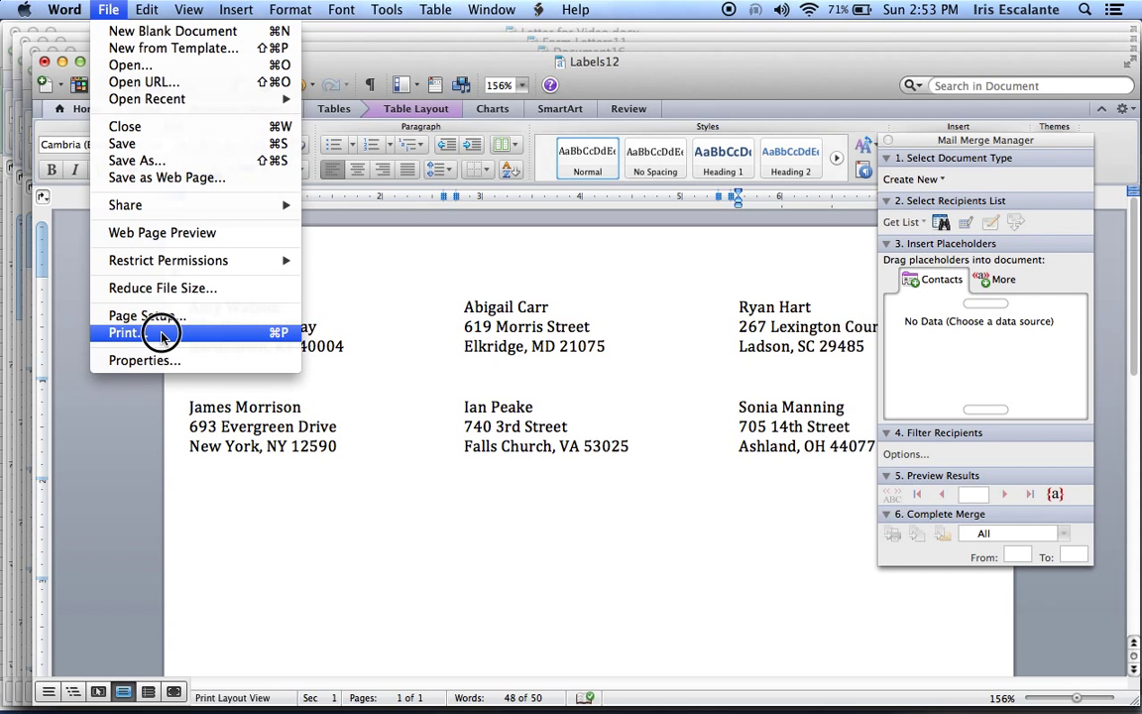